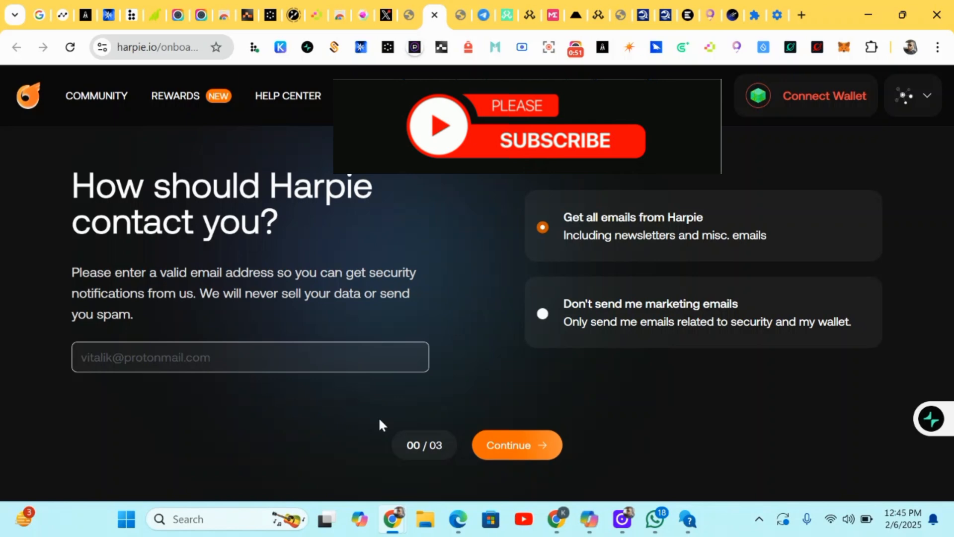
pyautogui.moveTo(321, 406)
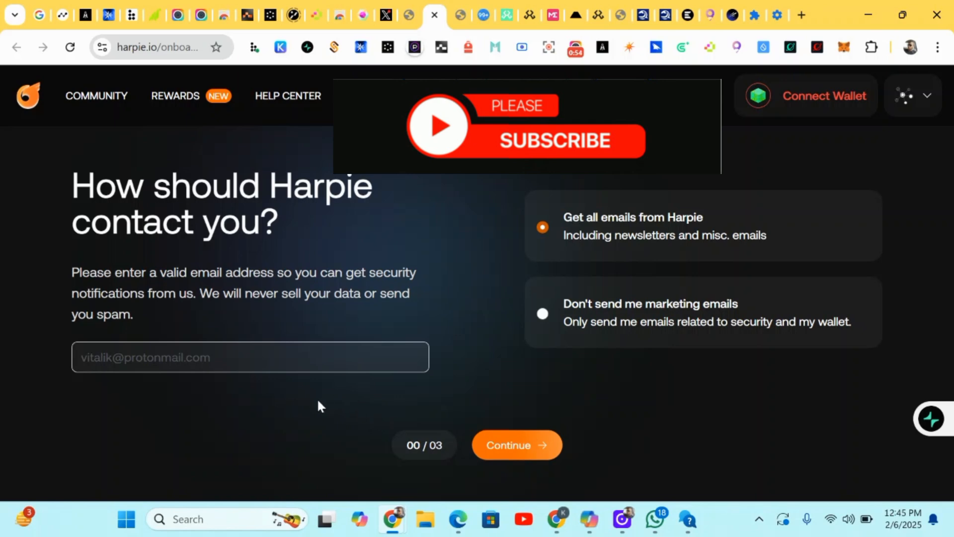
pyautogui.moveTo(438, 344)
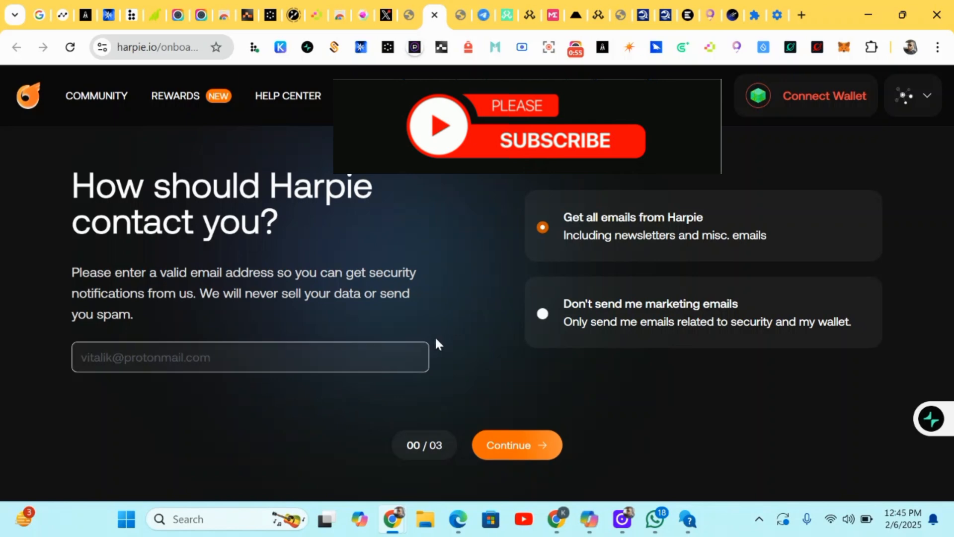
pyautogui.moveTo(505, 245)
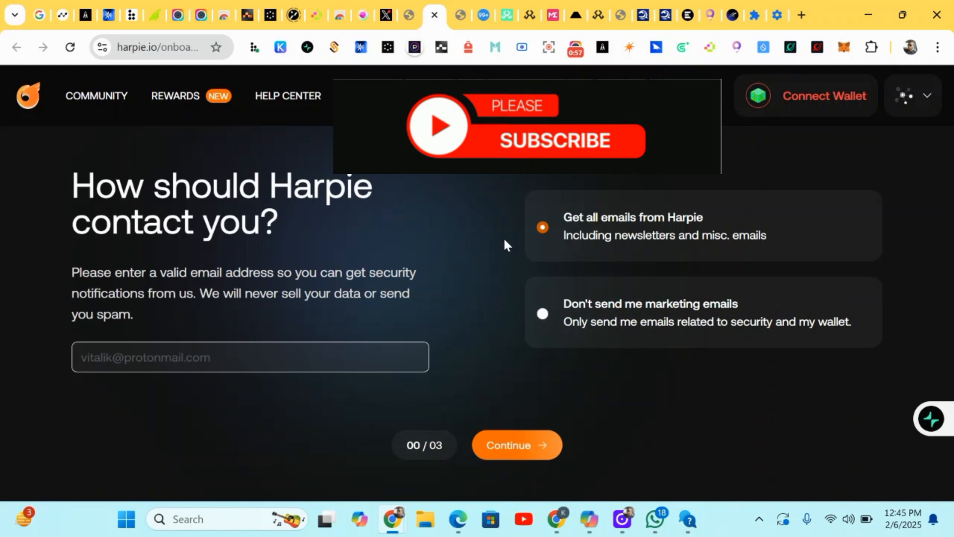
# Step: Fill the contact field with the saved autofill email and keep all Harpie emails enabled
pyautogui.click(250, 357)
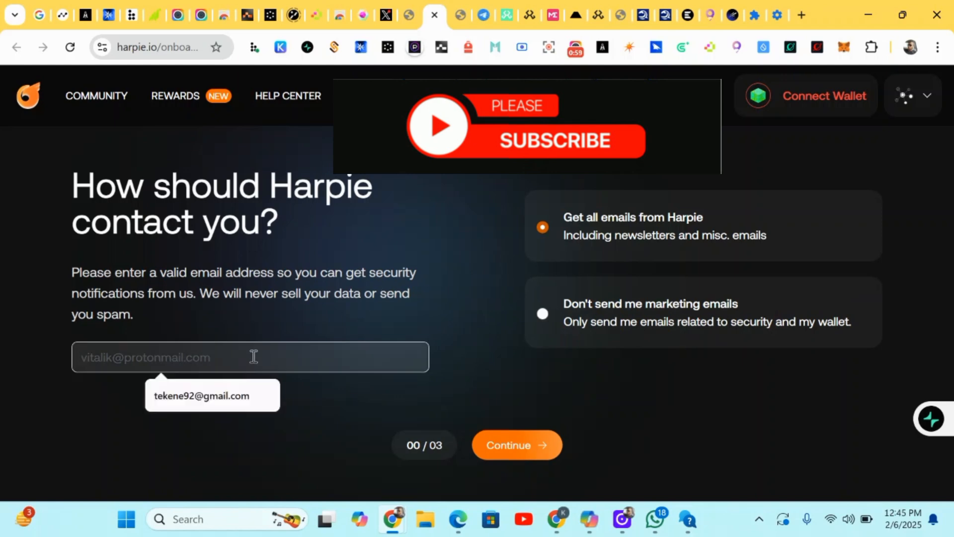
pyautogui.click(201, 395)
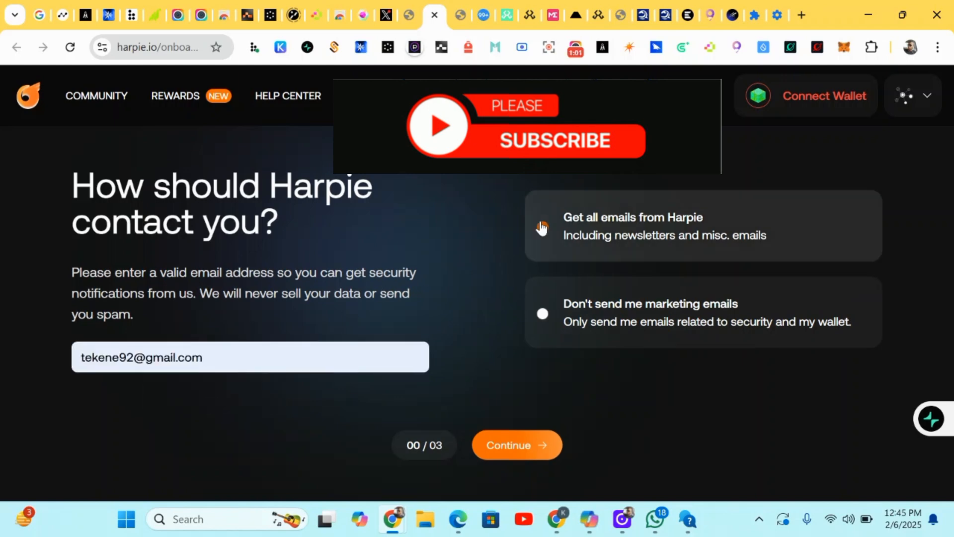
pyautogui.click(542, 227)
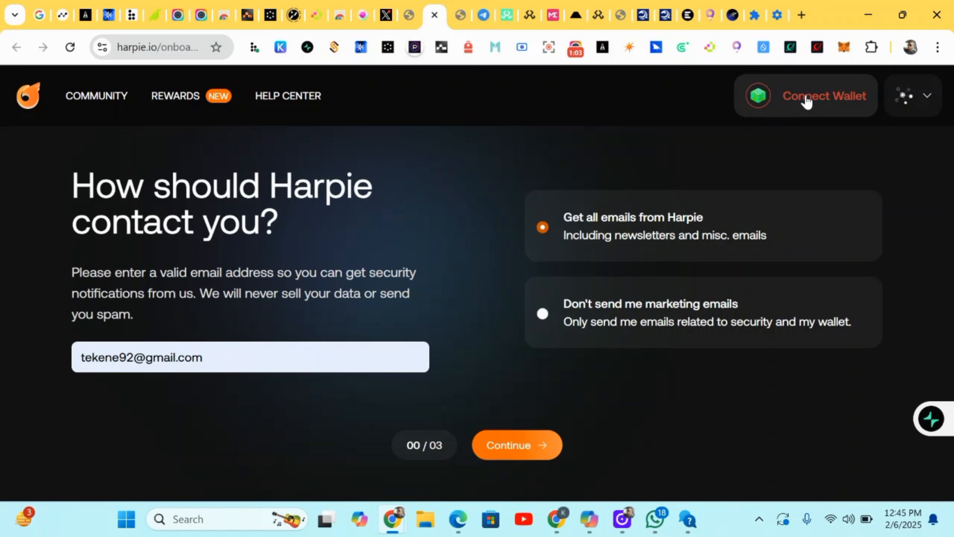
# Step: Connect the MetaMask wallet to Harpie and continue past the contact email step
pyautogui.click(825, 95)
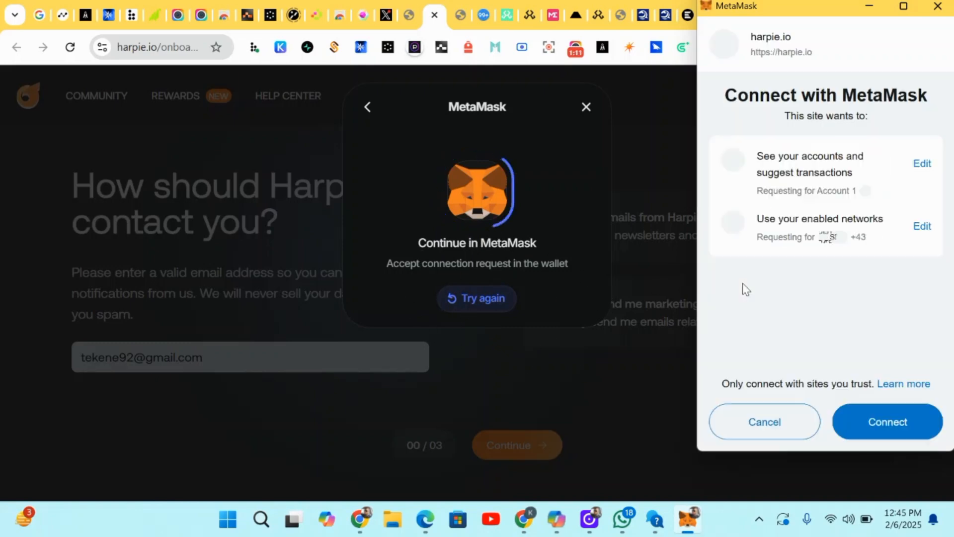
pyautogui.click(887, 421)
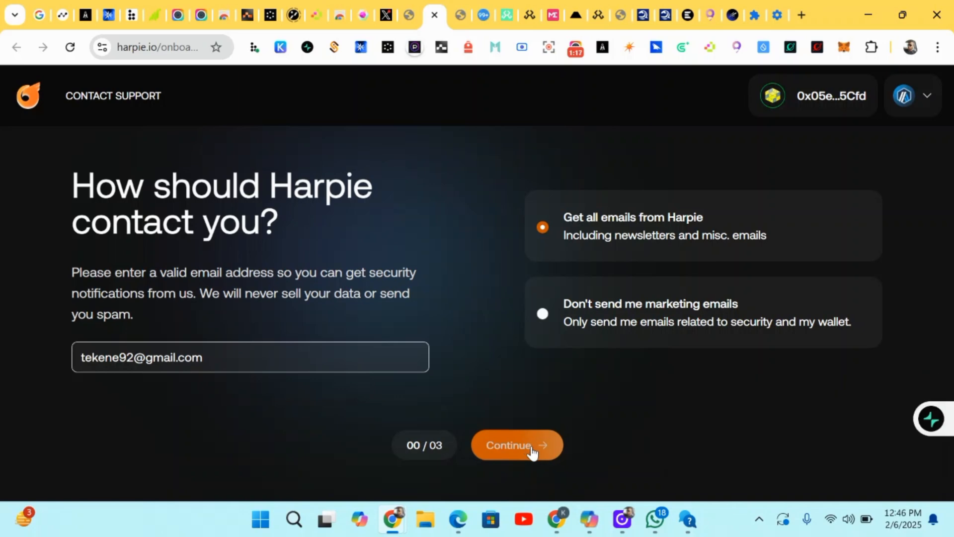
pyautogui.click(516, 445)
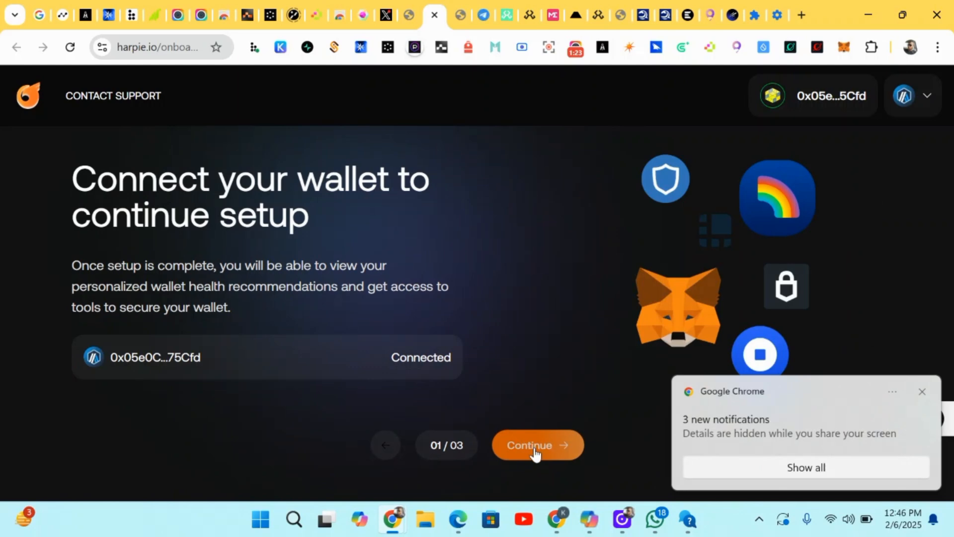
# Step: Choose 'Conduct crypto transactions safely on a secure network' as the goal and continue
pyautogui.click(537, 445)
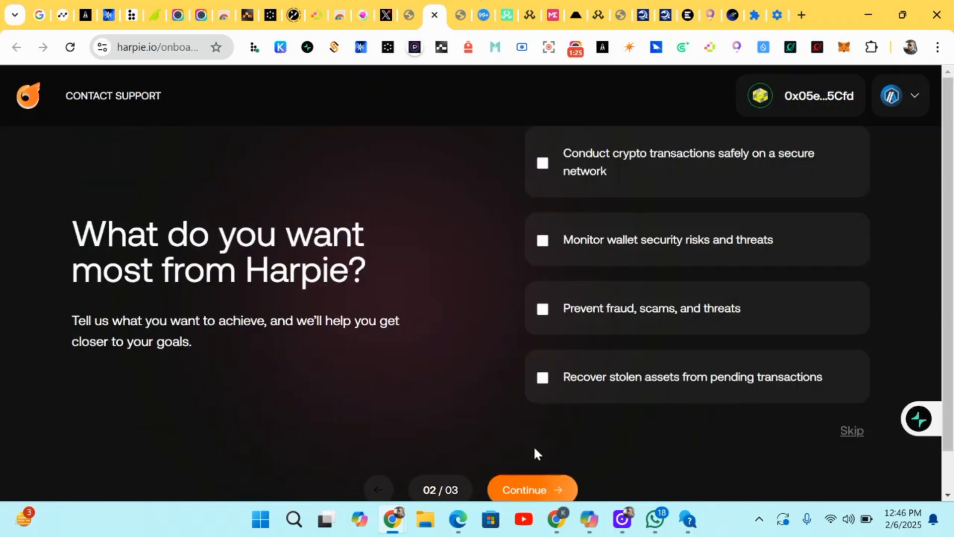
pyautogui.moveTo(439, 321)
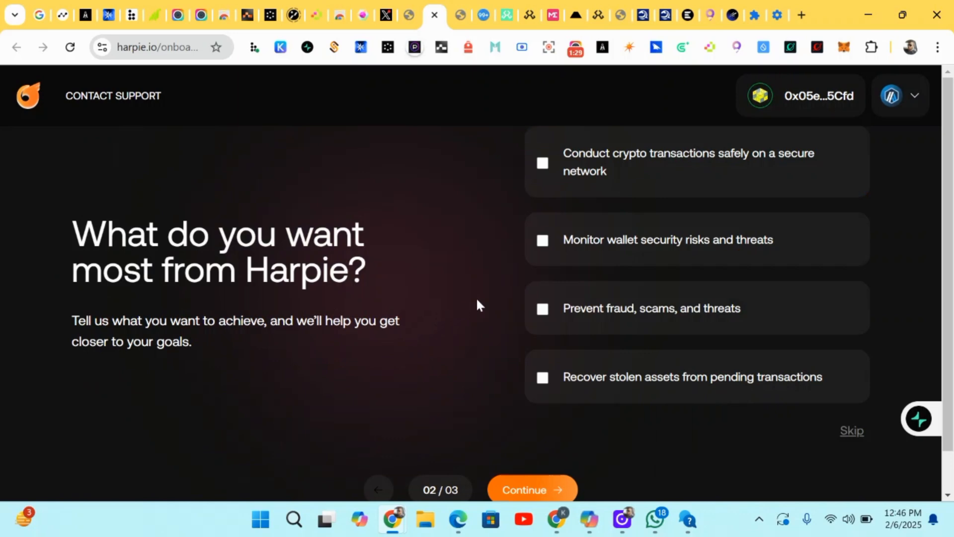
pyautogui.moveTo(516, 166)
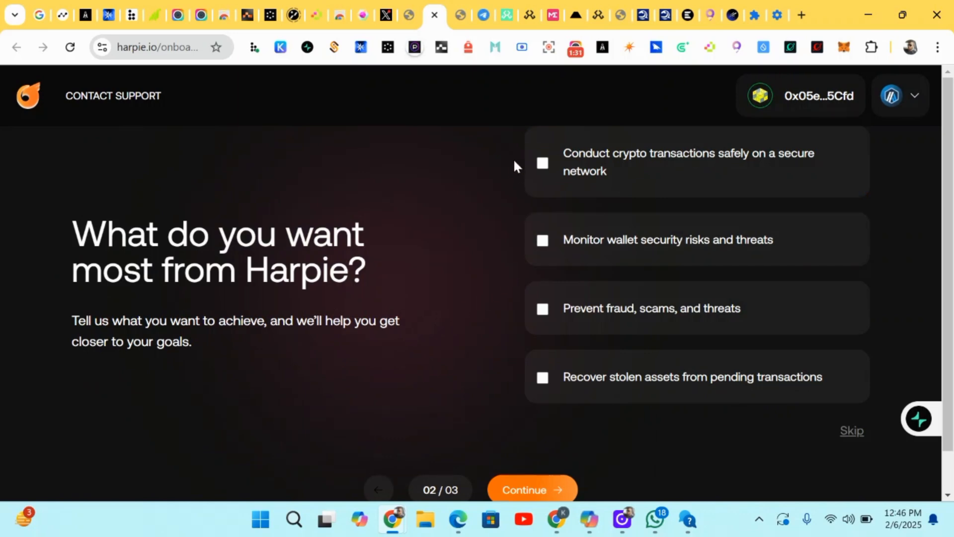
pyautogui.moveTo(516, 190)
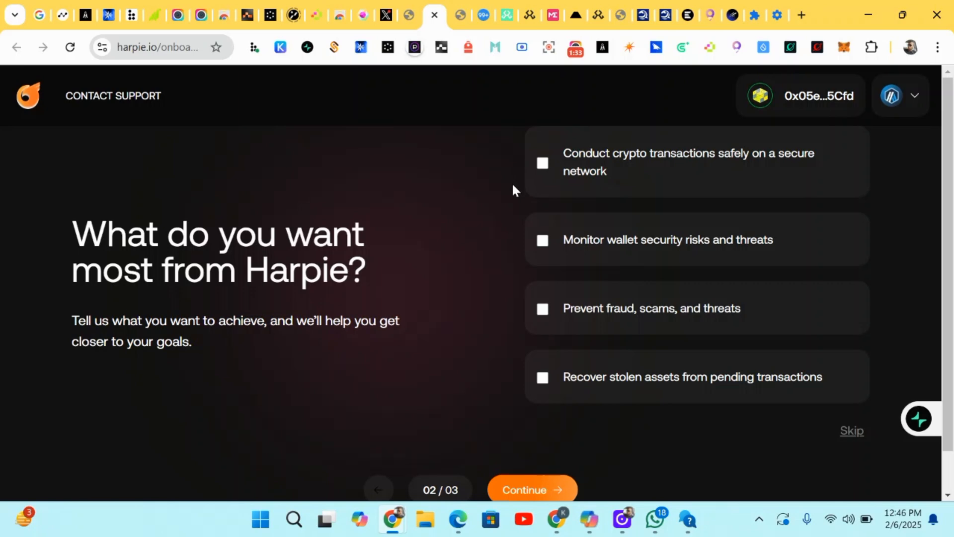
pyautogui.moveTo(538, 294)
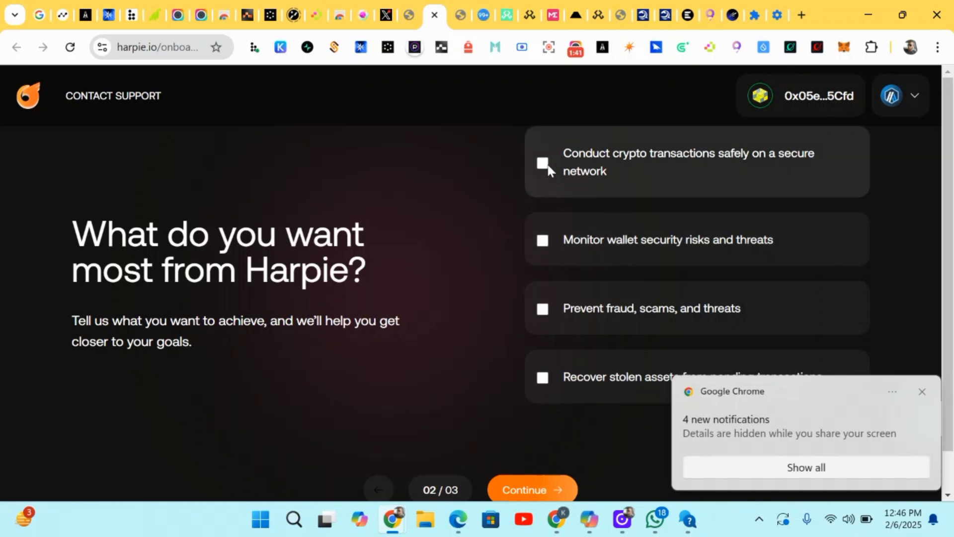
pyautogui.click(542, 163)
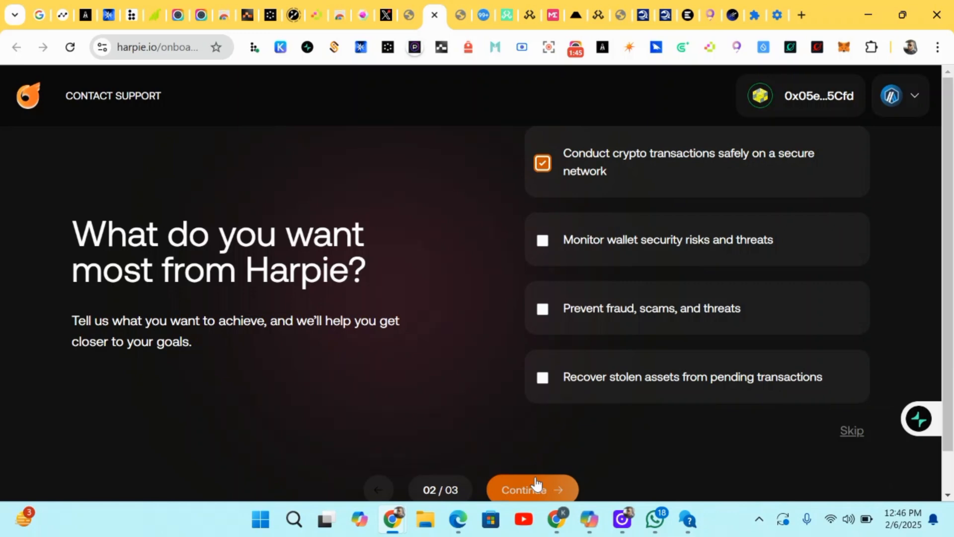
pyautogui.click(530, 489)
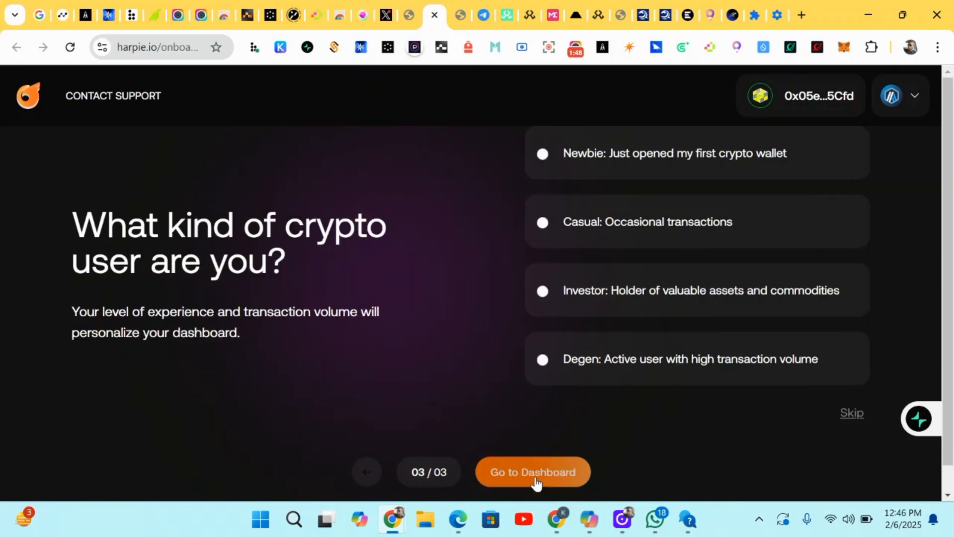
pyautogui.moveTo(619, 450)
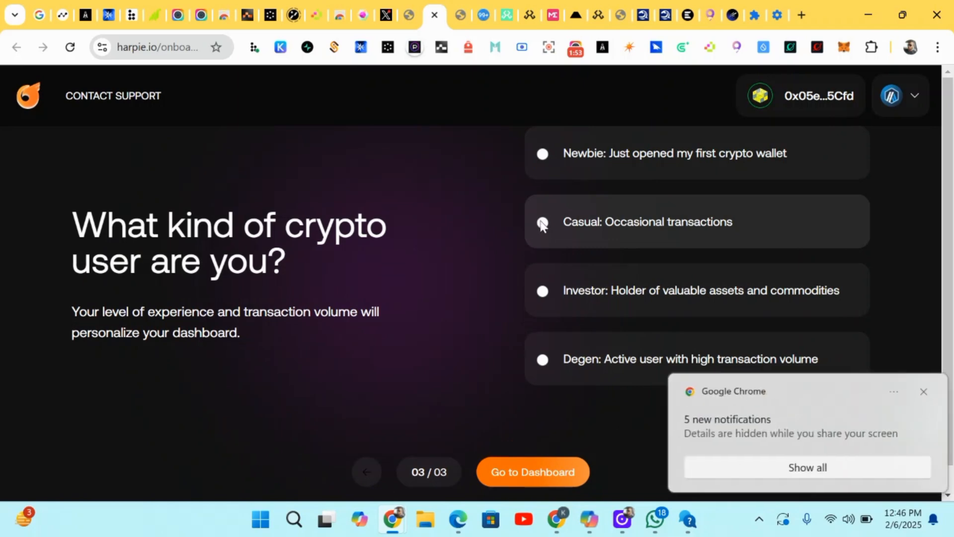
# Step: Select Investor as the crypto user type and go to the dashboard
pyautogui.click(542, 291)
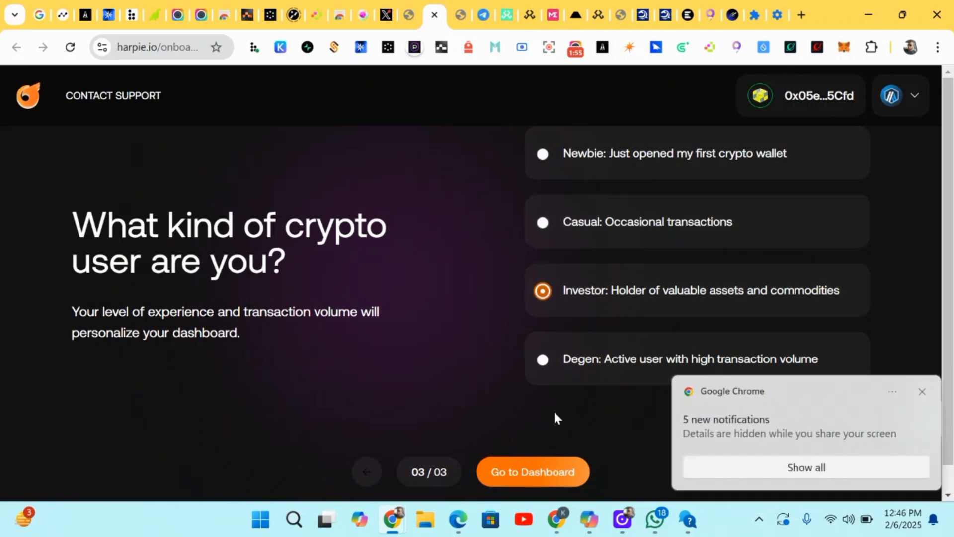
pyautogui.click(531, 471)
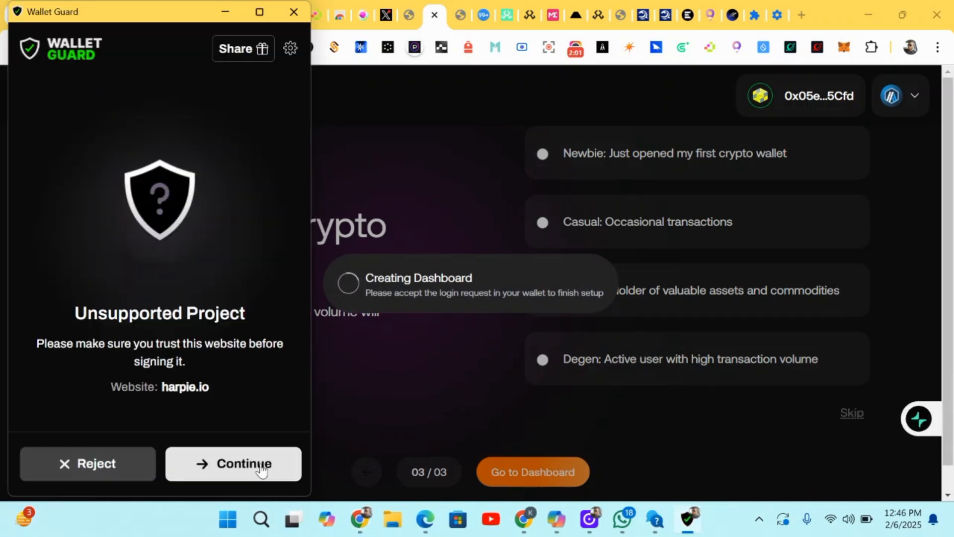
# Step: Continue past the Wallet Guard and GoPlus checks and confirm the Harpie login signature in MetaMask
pyautogui.click(233, 464)
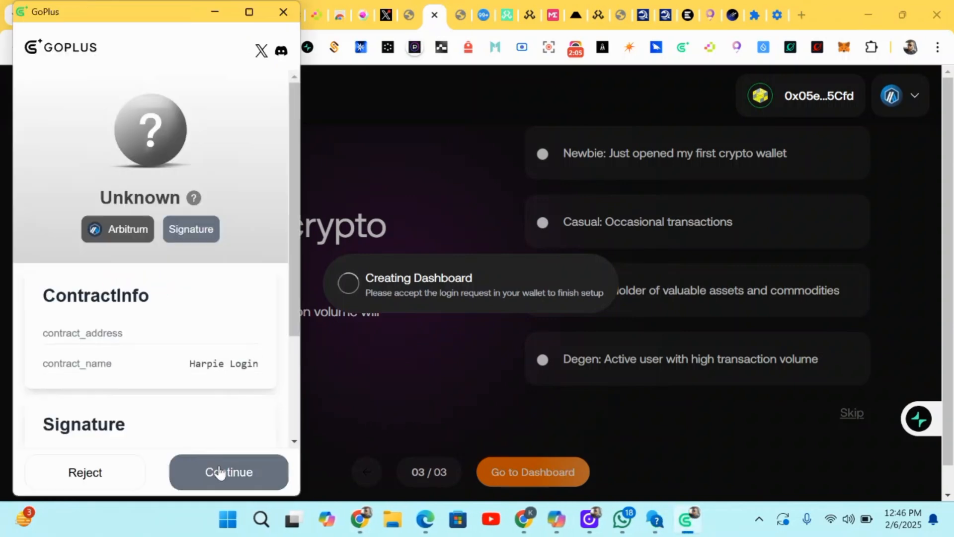
pyautogui.click(229, 471)
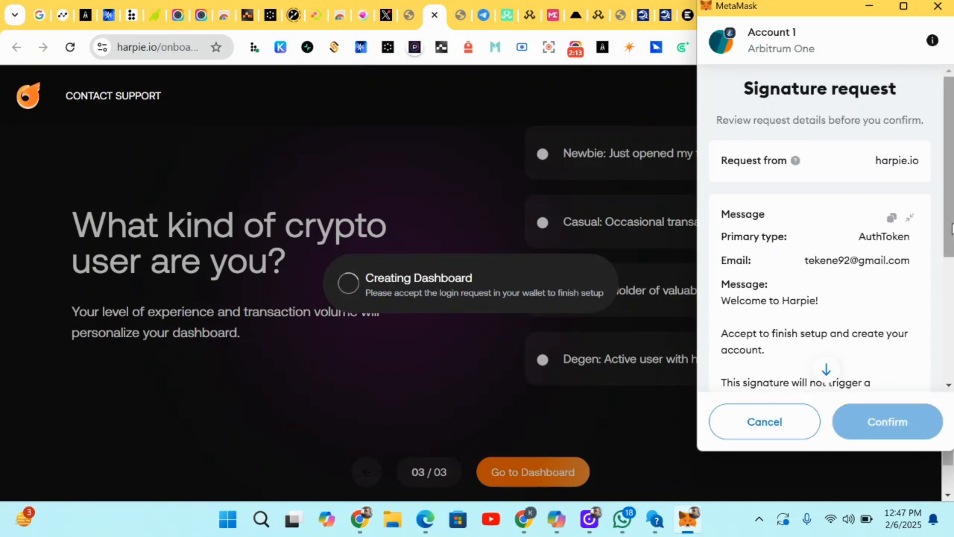
pyautogui.scroll(-3)
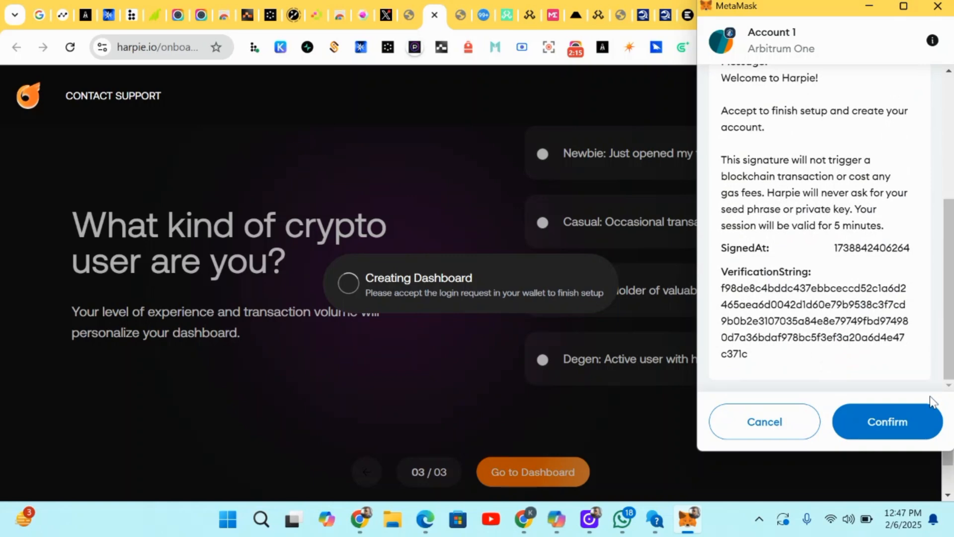
pyautogui.click(886, 422)
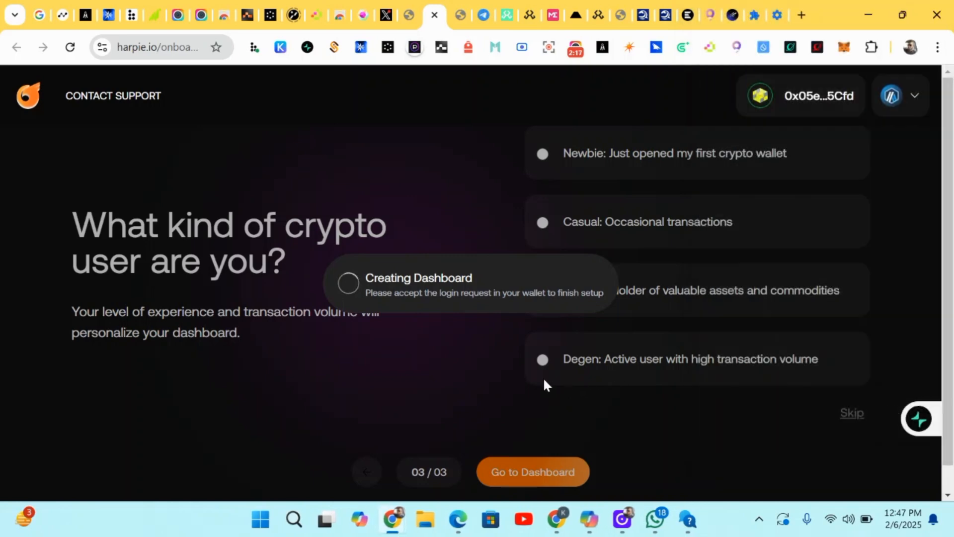
pyautogui.click(532, 472)
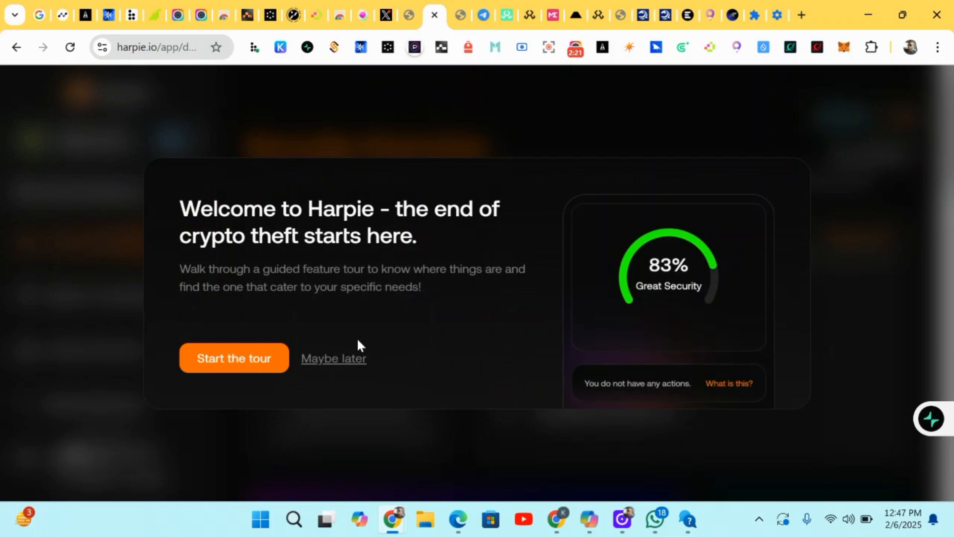
pyautogui.moveTo(307, 365)
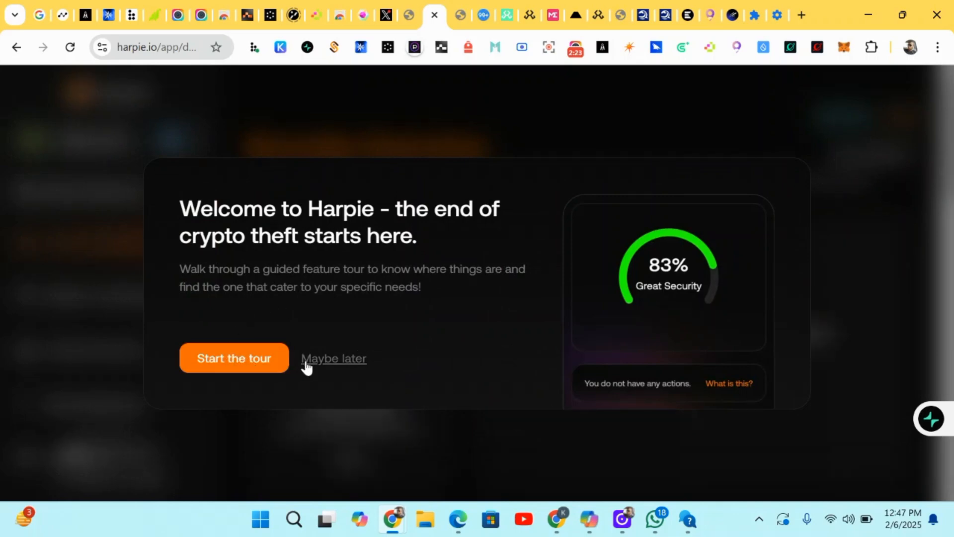
pyautogui.moveTo(355, 367)
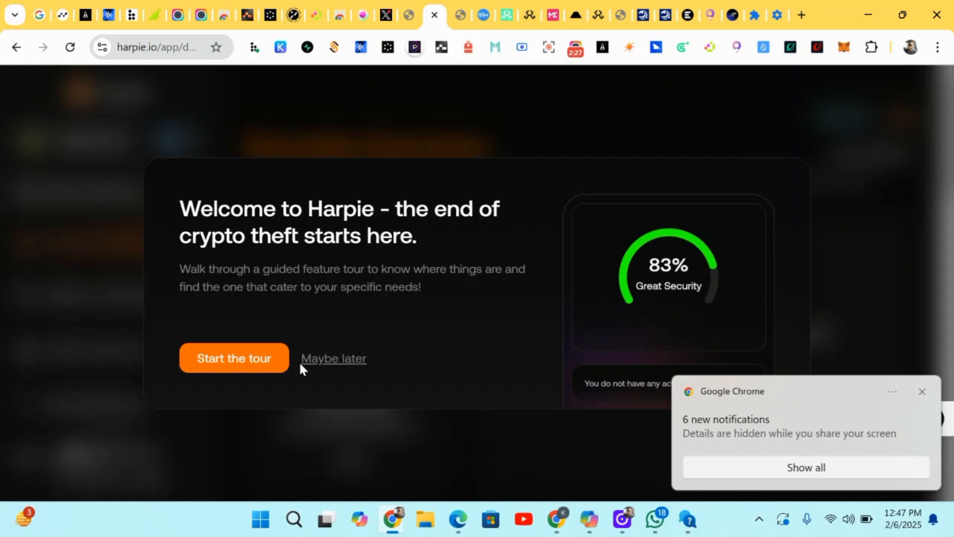
# Step: Choose 'Maybe later' for the tour and step through the rewards introduction to earning first points
pyautogui.click(333, 358)
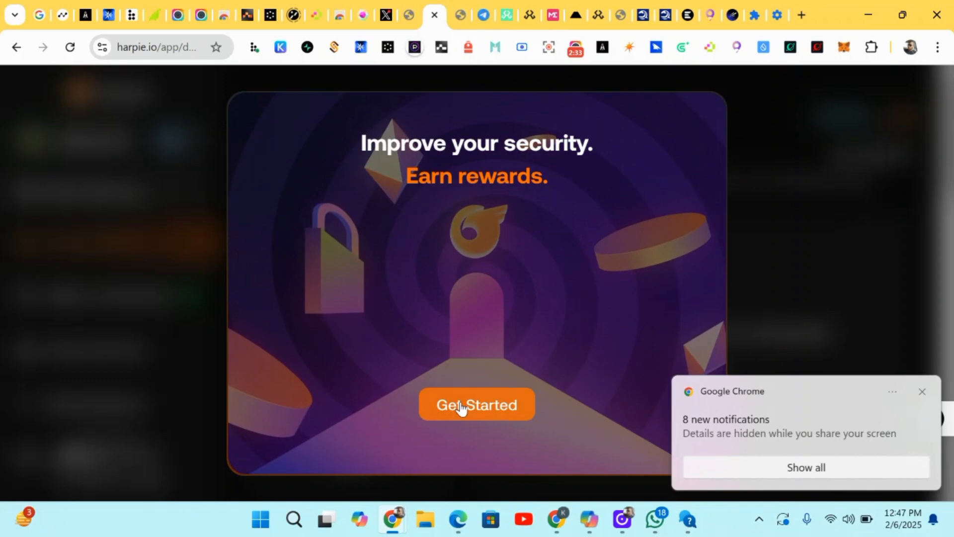
pyautogui.click(476, 405)
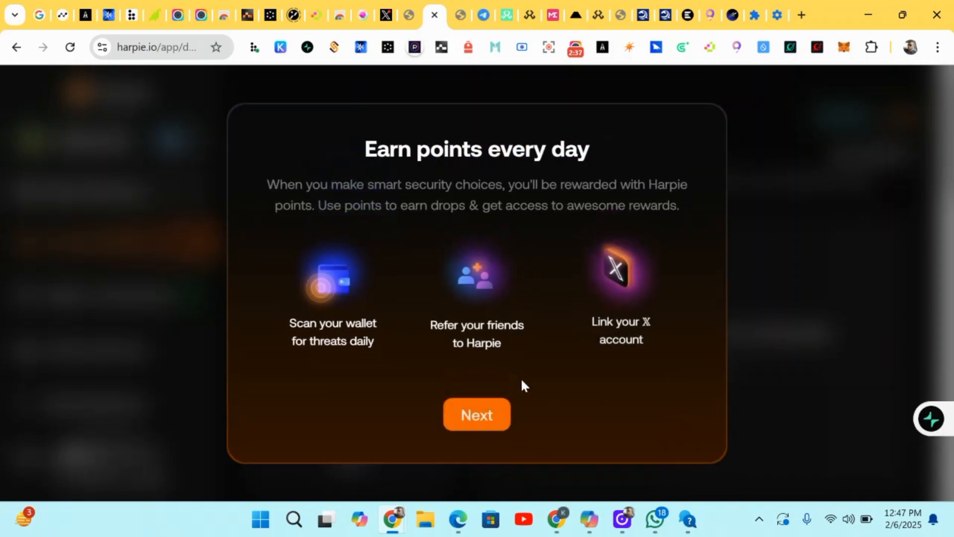
pyautogui.click(477, 414)
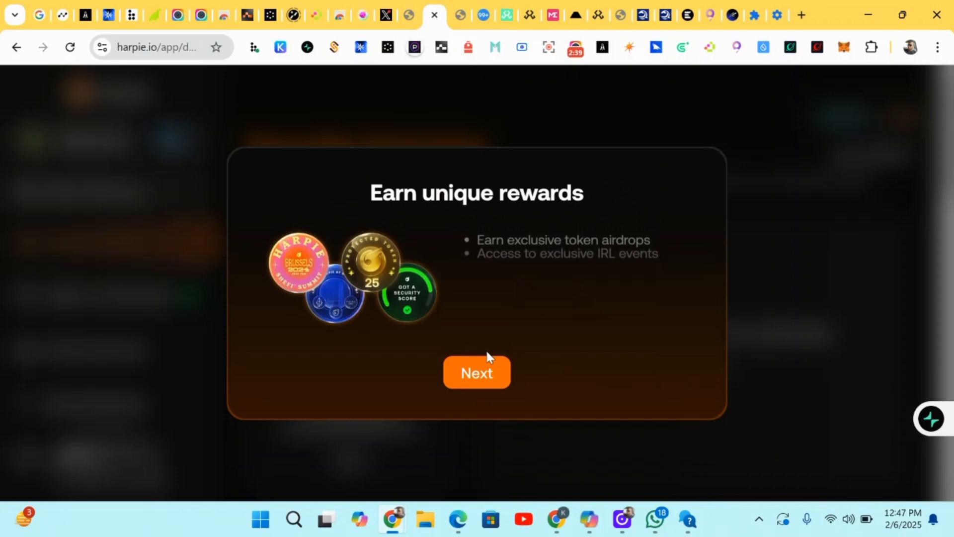
pyautogui.click(477, 372)
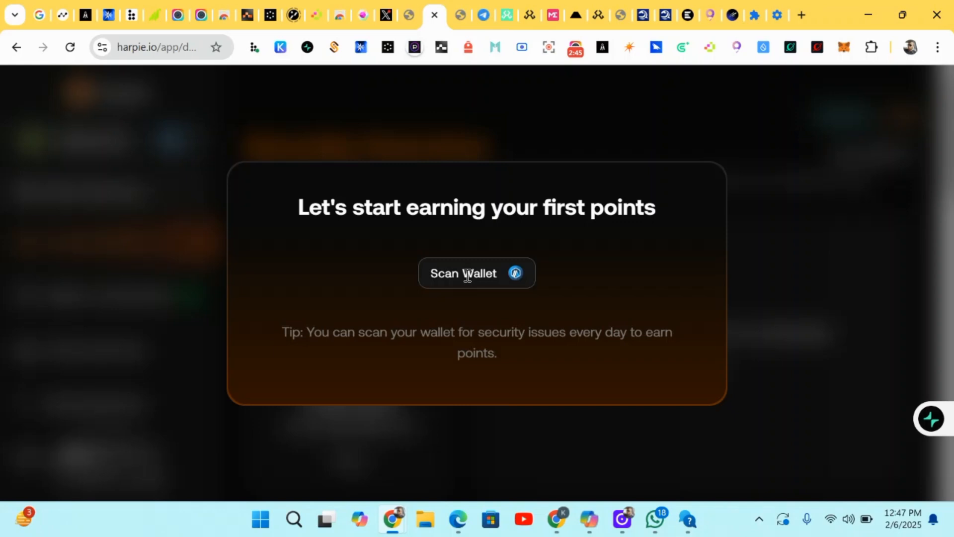
# Step: Attempt the first-points wallet scan and return to the Security Overview after the scan error
pyautogui.click(476, 272)
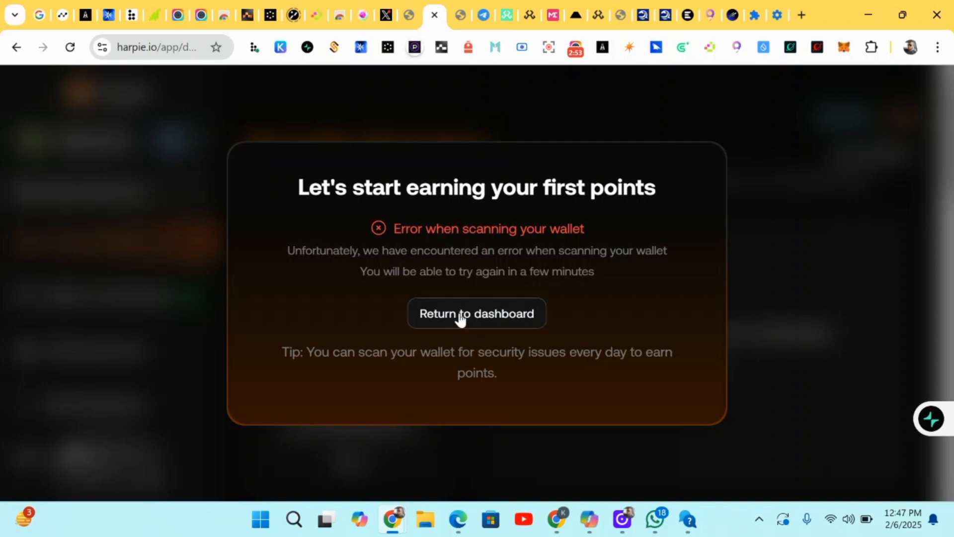
pyautogui.click(476, 313)
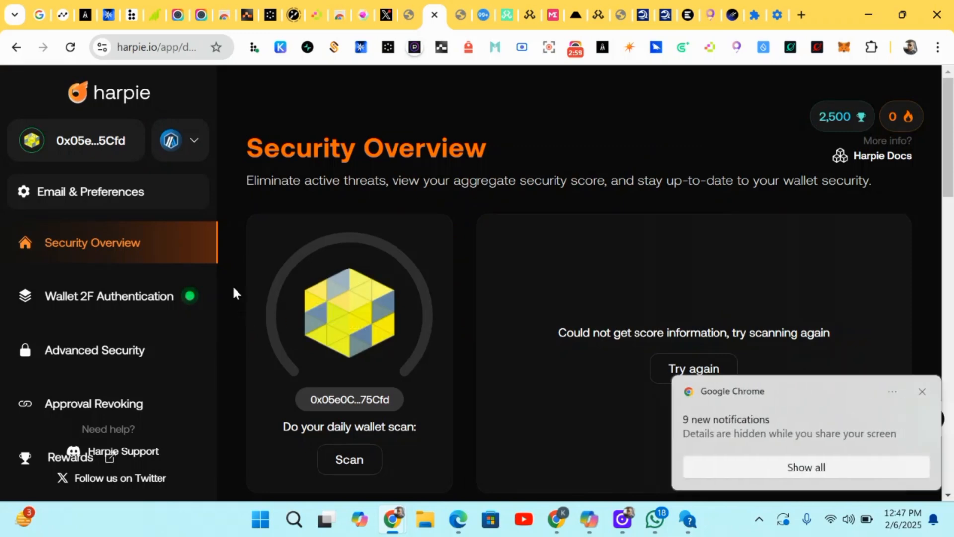
# Step: Retry loading the score panel and scroll through Security Overview down to the rewards section
pyautogui.scroll(-3)
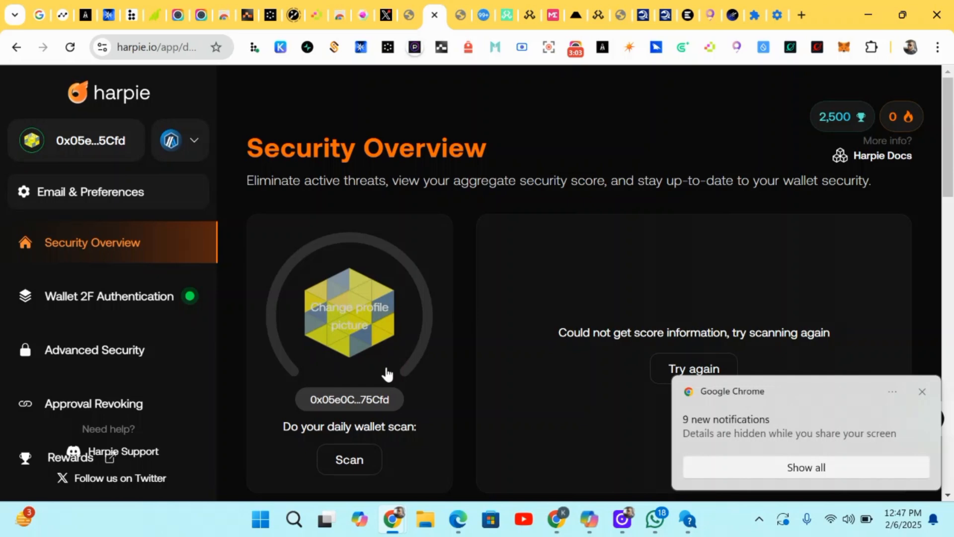
pyautogui.click(349, 459)
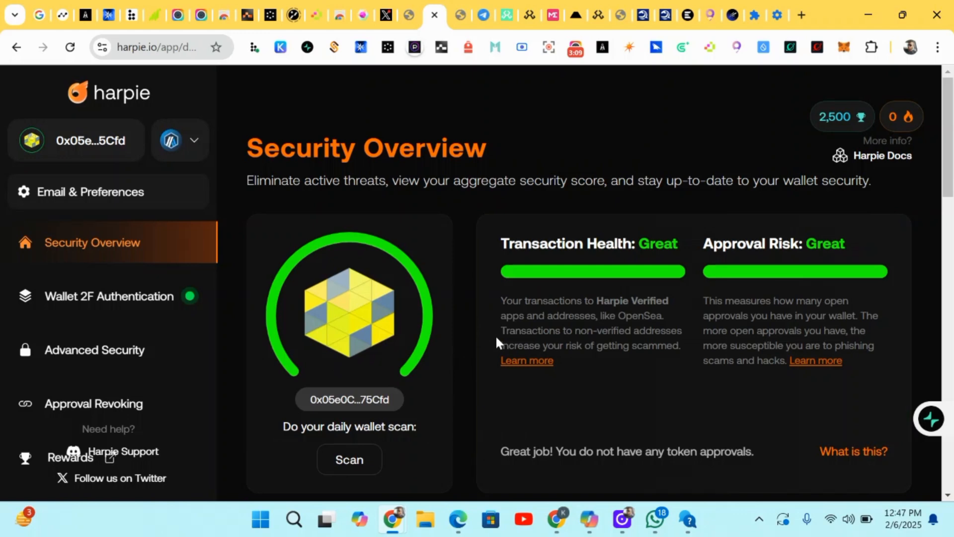
pyautogui.scroll(-3)
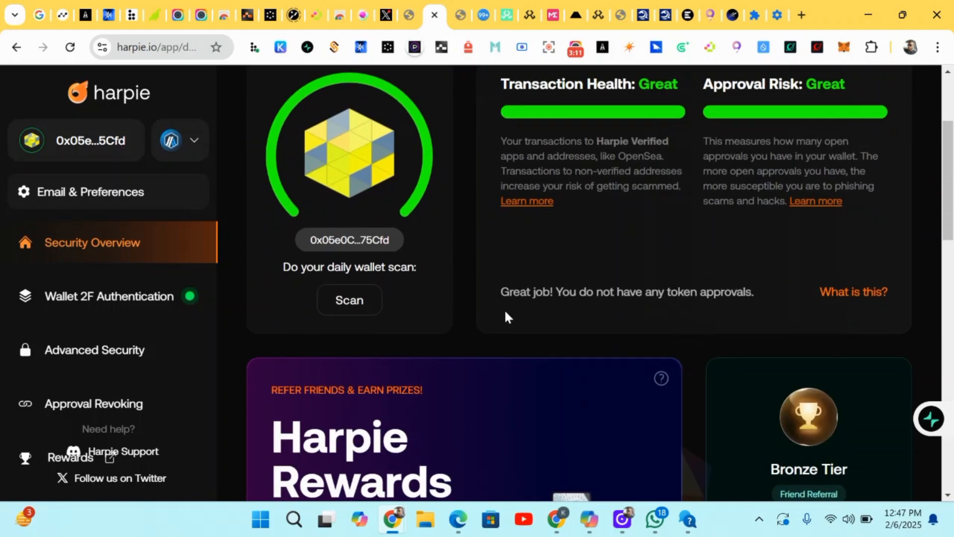
pyautogui.scroll(3)
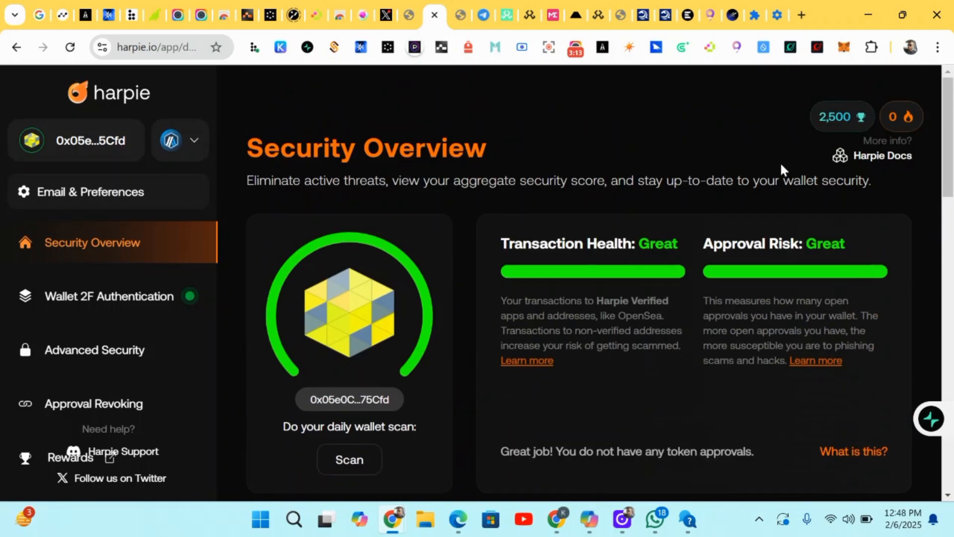
pyautogui.moveTo(822, 155)
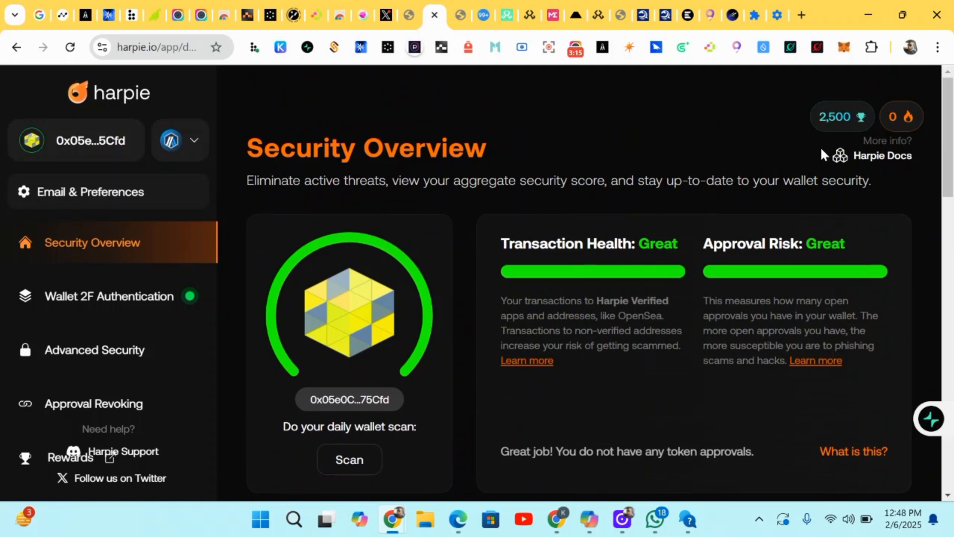
pyautogui.scroll(-3)
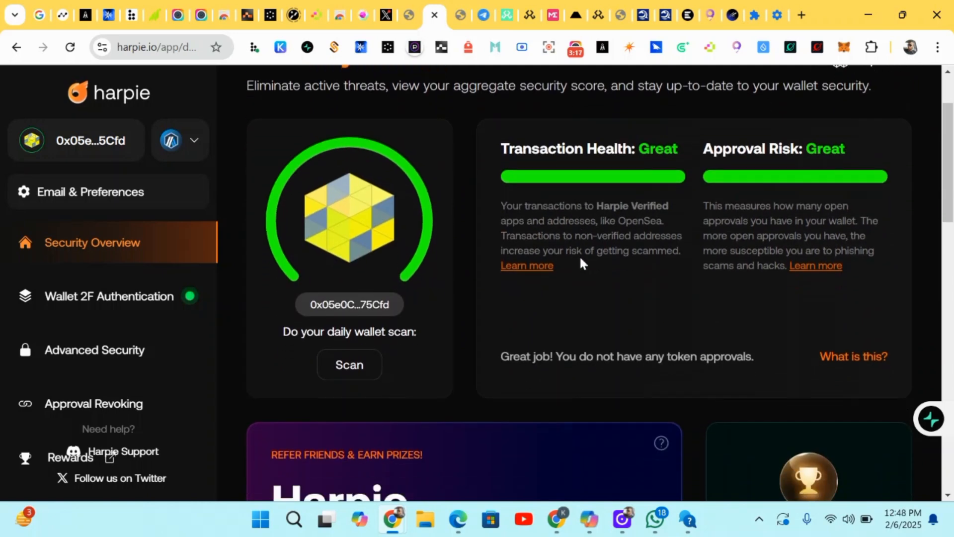
pyautogui.scroll(-3)
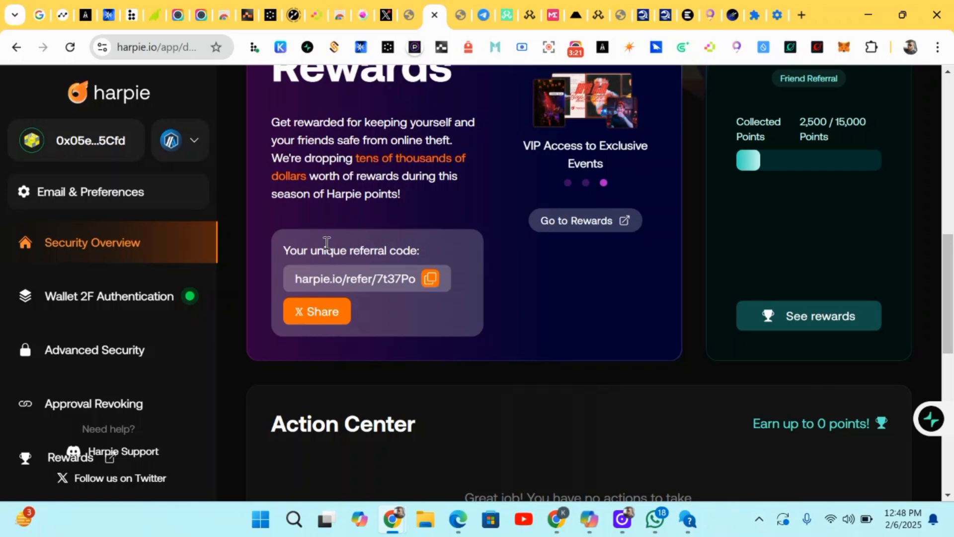
pyautogui.moveTo(416, 316)
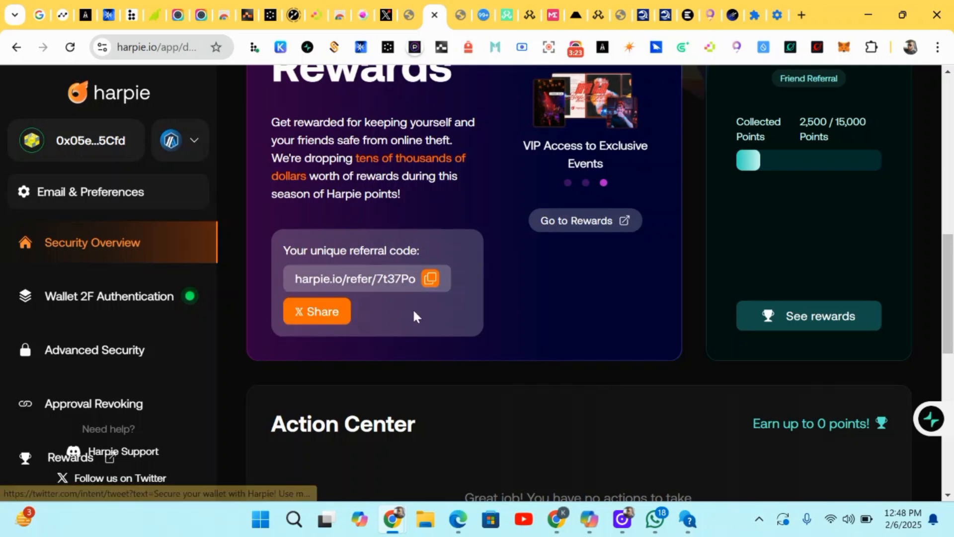
# Step: Scroll back up and run today's wallet scan for a 100% score and 2,750 points
pyautogui.scroll(3)
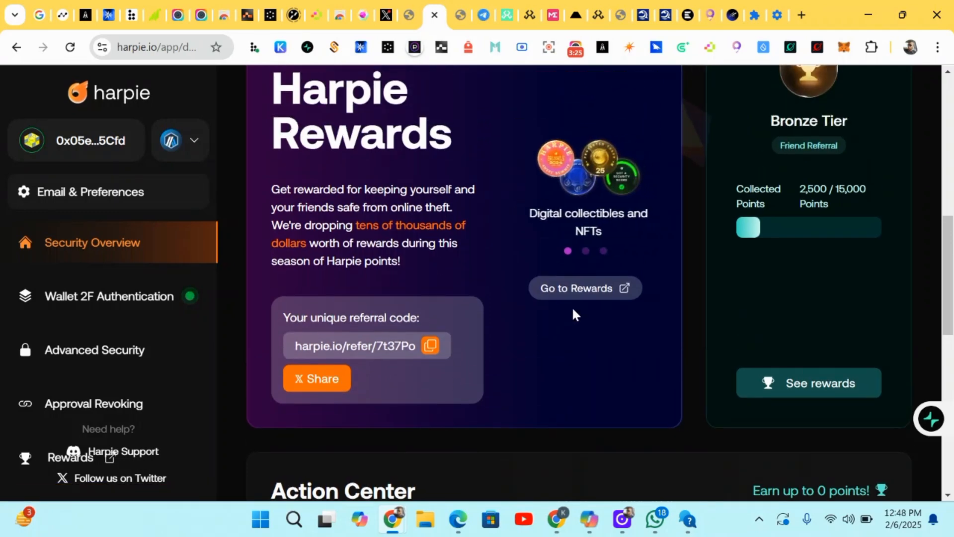
pyautogui.scroll(3)
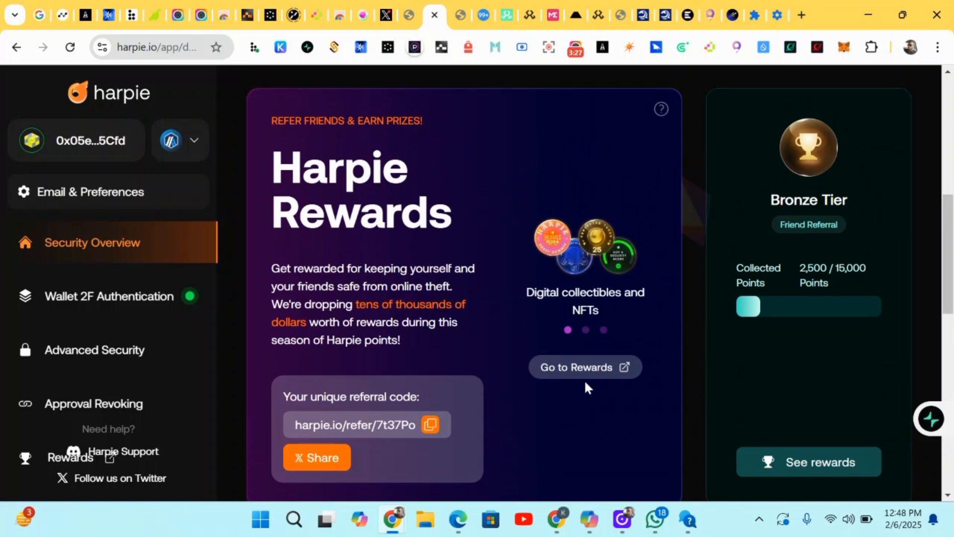
pyautogui.moveTo(779, 390)
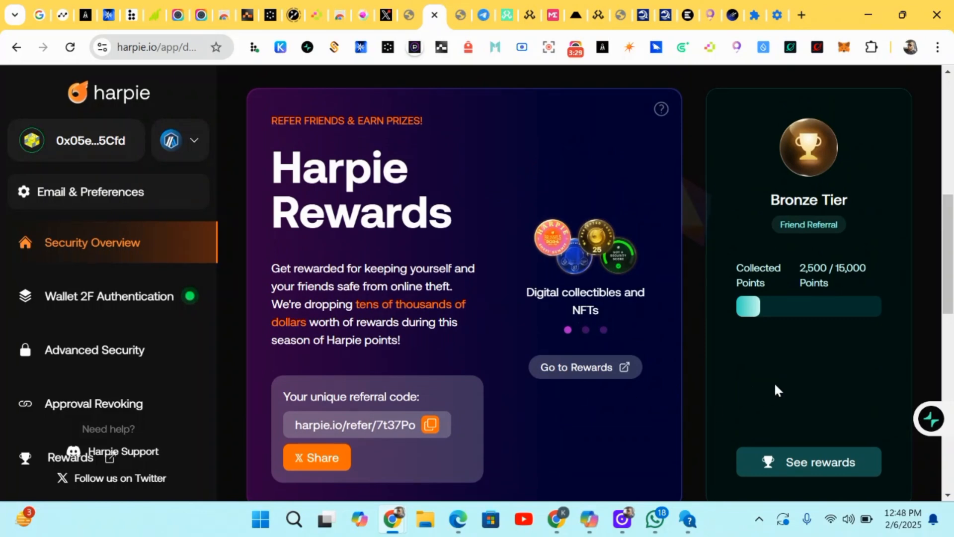
pyautogui.moveTo(803, 224)
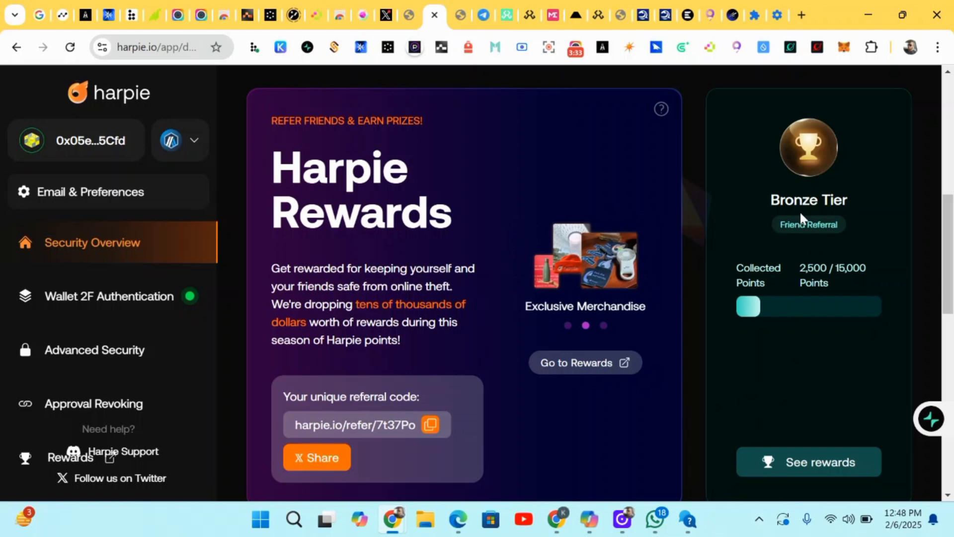
pyautogui.moveTo(226, 387)
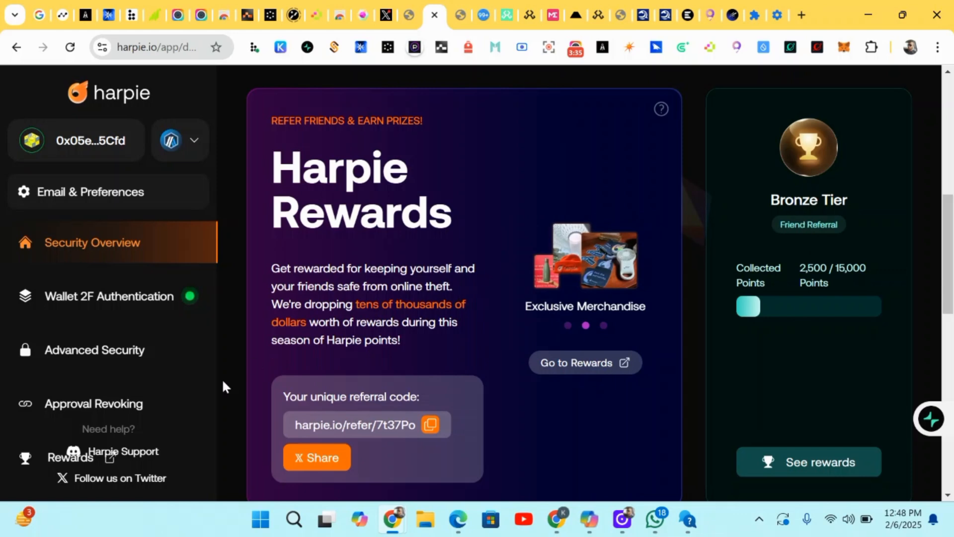
pyautogui.click(92, 242)
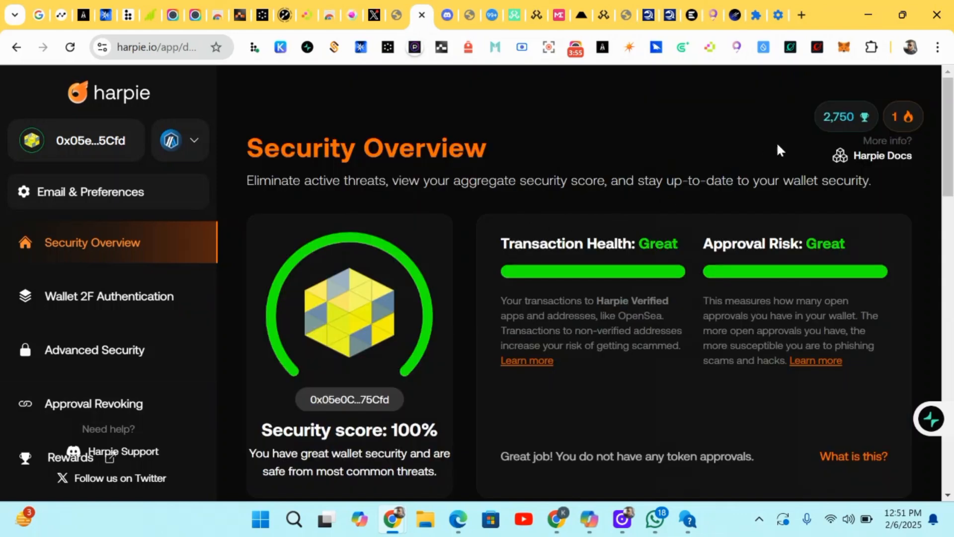
pyautogui.moveTo(846, 117)
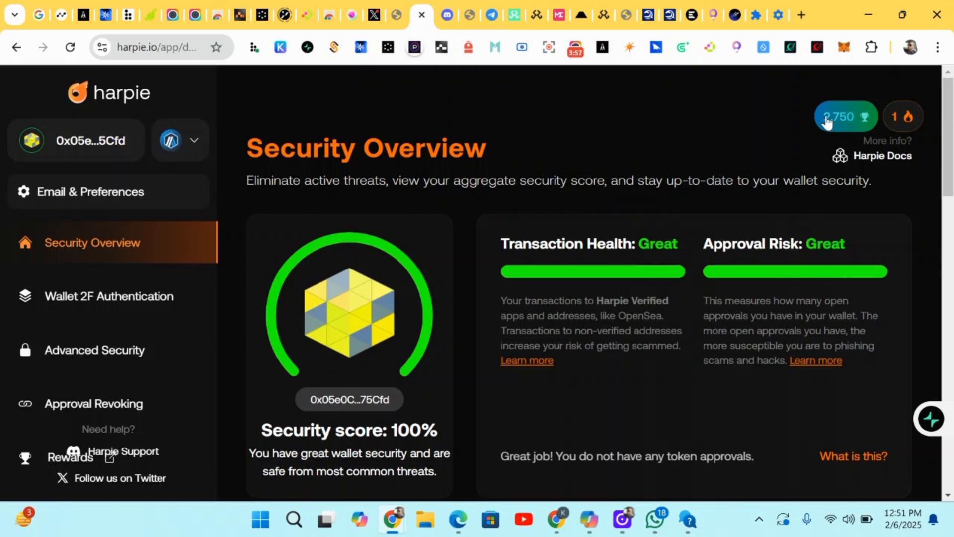
# Step: Open the points breakdown from the 2,750 counter and scroll the task list to Link to X
pyautogui.click(845, 117)
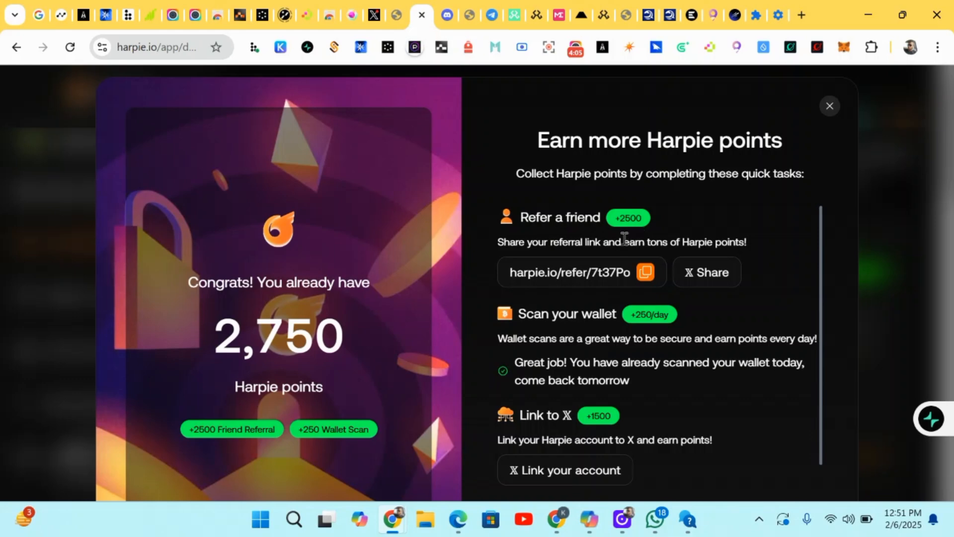
pyautogui.scroll(-3)
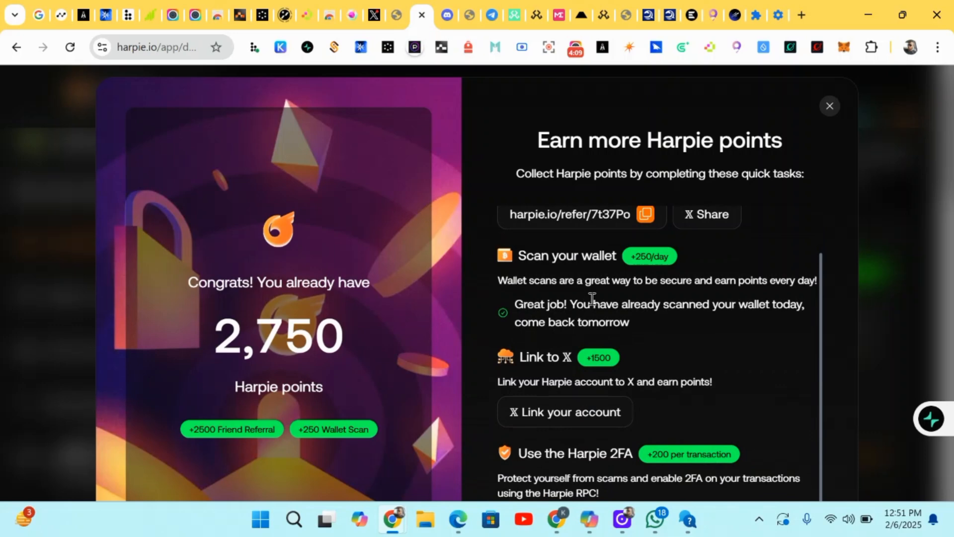
pyautogui.moveTo(637, 270)
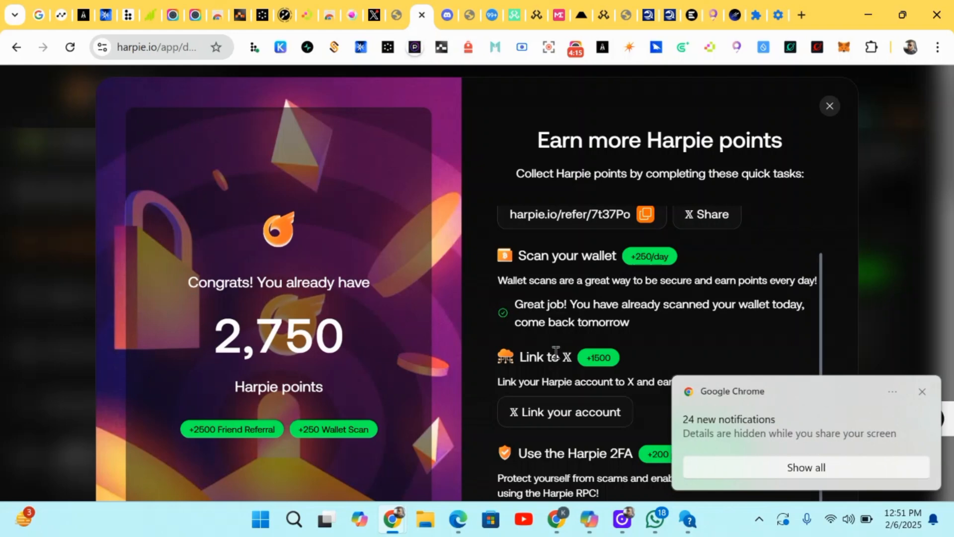
pyautogui.scroll(-3)
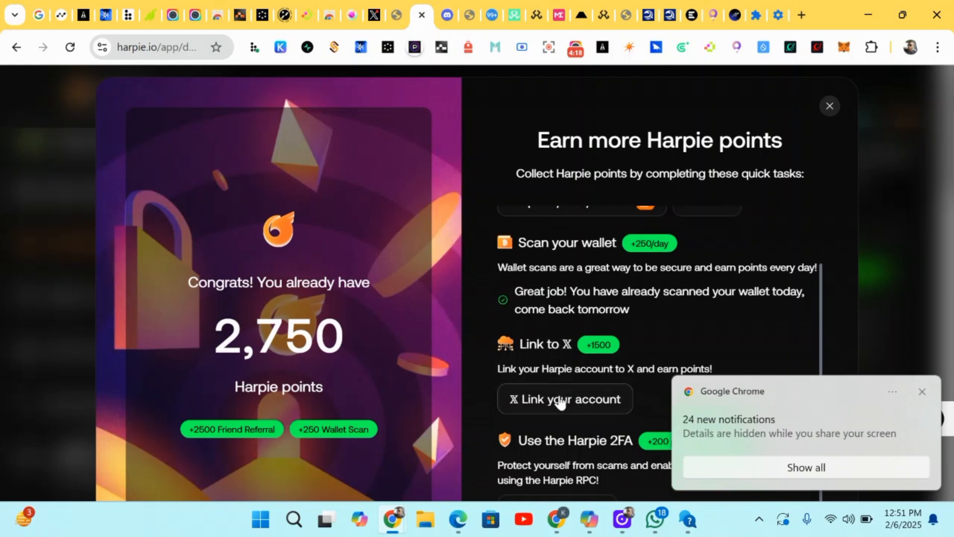
# Step: Authorize Harpie Rewards to access the X account from the X authorization page
pyautogui.click(564, 399)
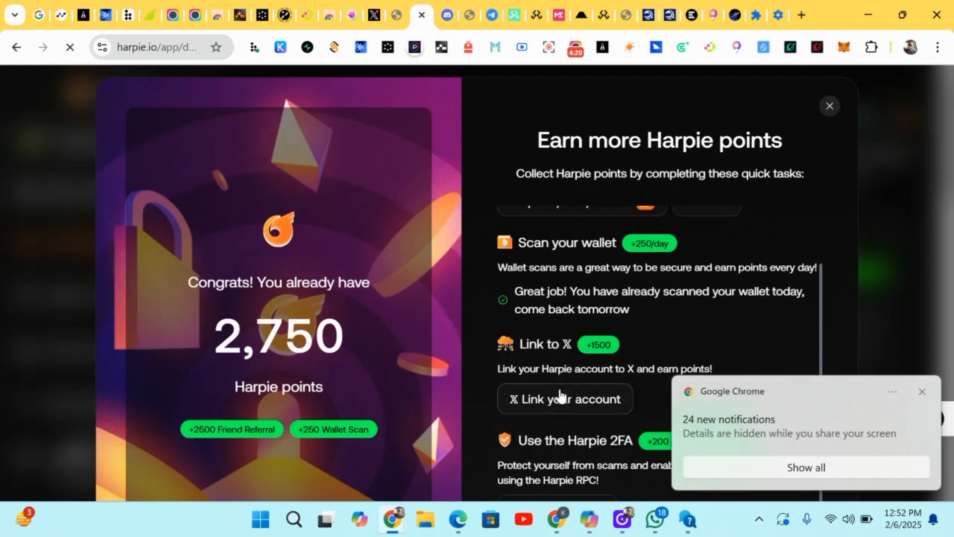
pyautogui.click(565, 398)
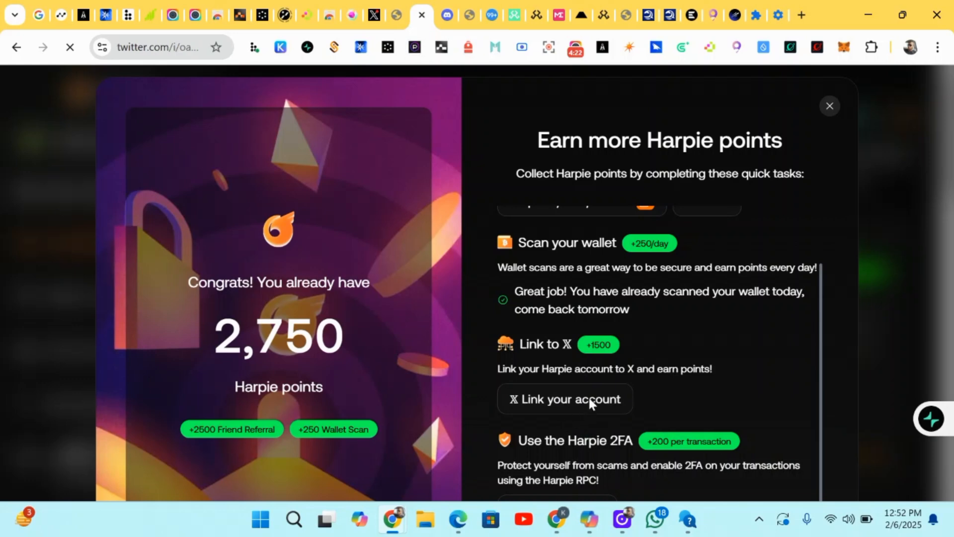
pyautogui.click(565, 399)
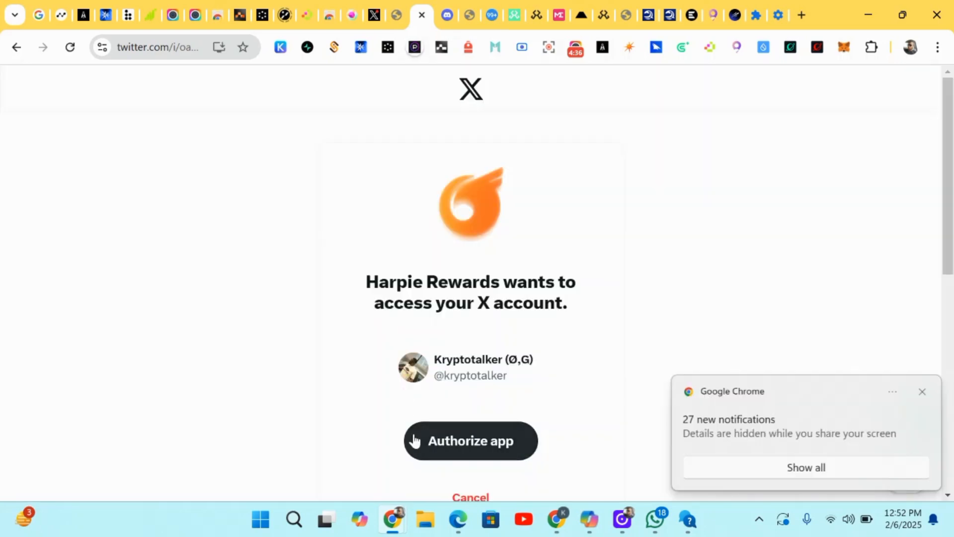
pyautogui.click(470, 441)
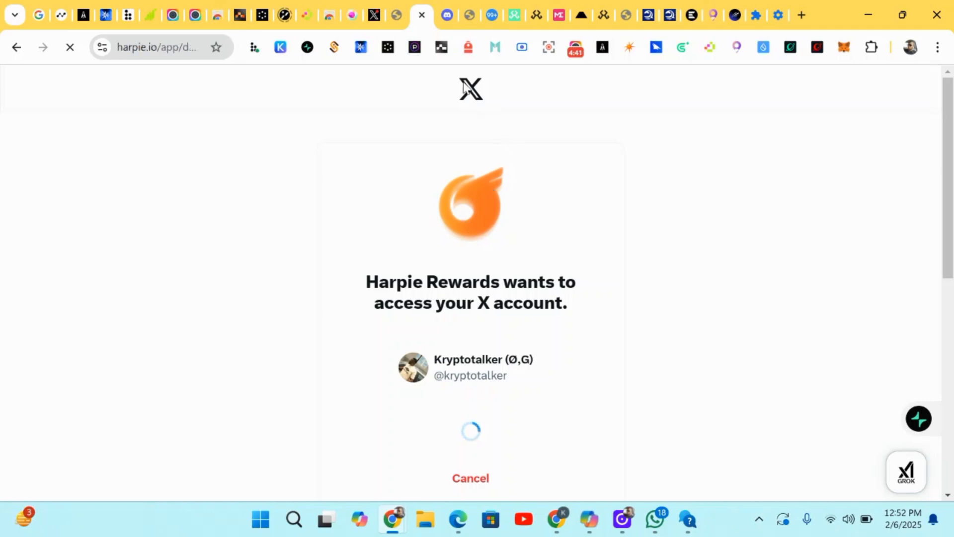
pyautogui.moveTo(419, 75)
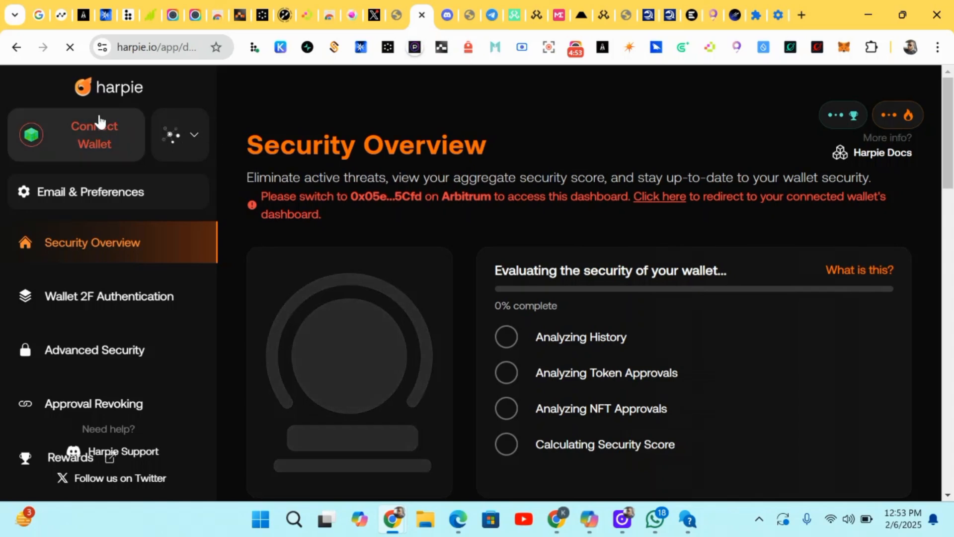
# Step: Reconnect the wallet and view the points breakdown showing +1,500 for X, total 4,250
pyautogui.click(75, 135)
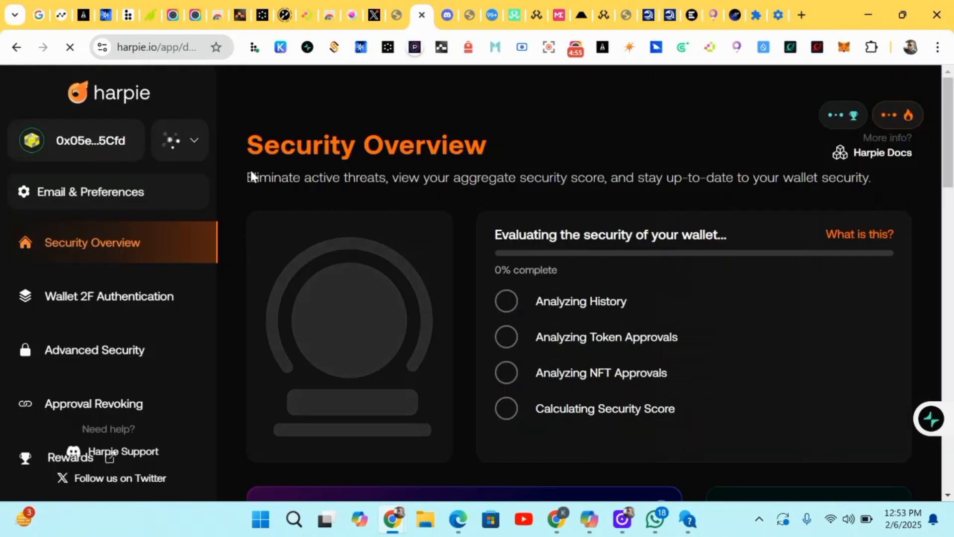
pyautogui.moveTo(742, 82)
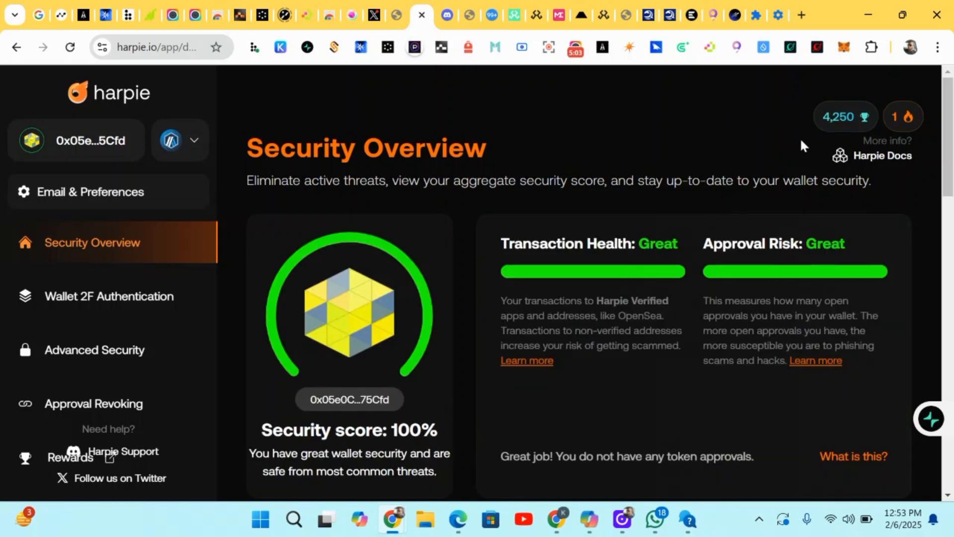
pyautogui.click(845, 117)
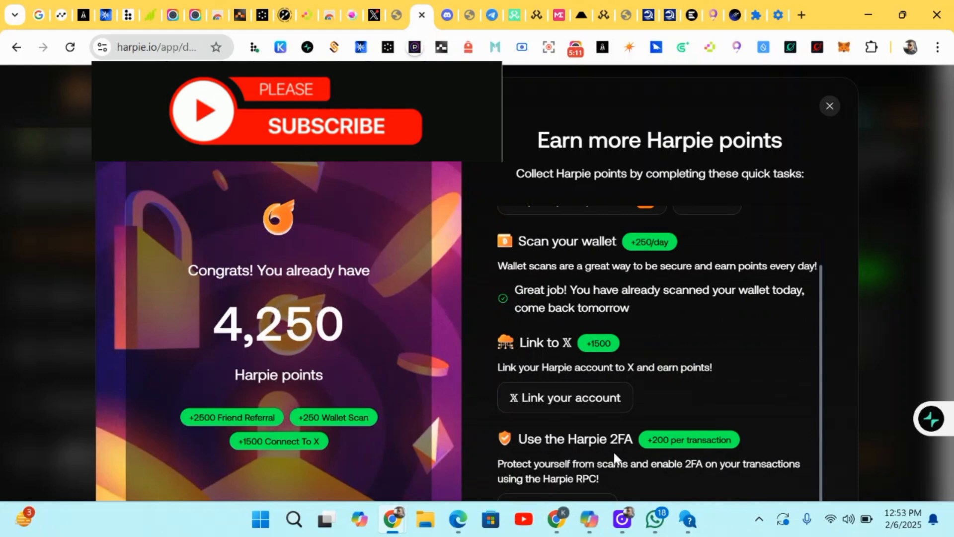
pyautogui.moveTo(647, 490)
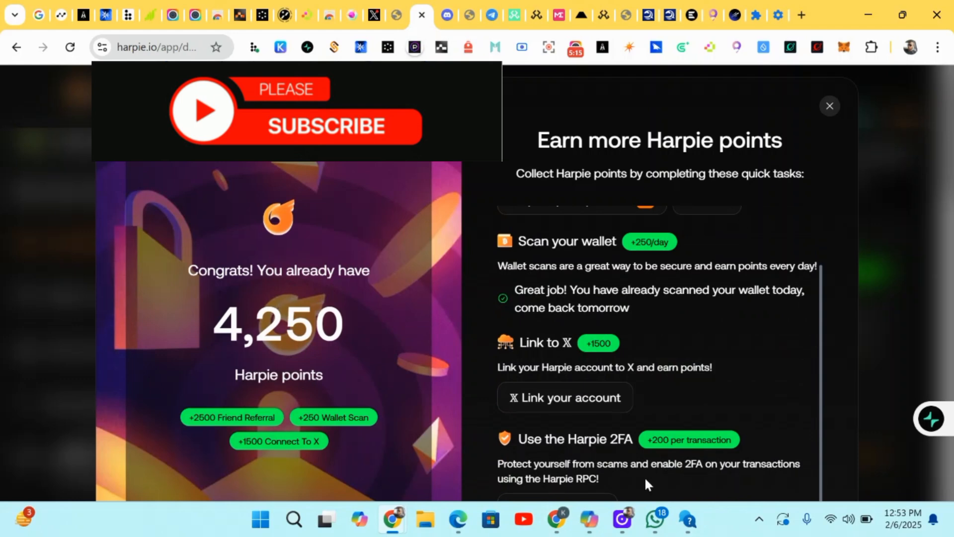
pyautogui.moveTo(739, 484)
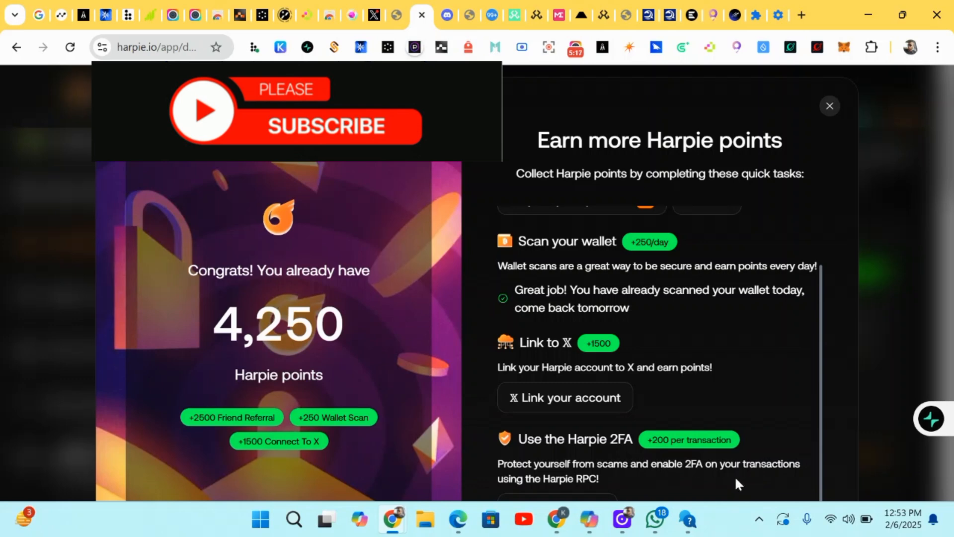
pyautogui.scroll(3)
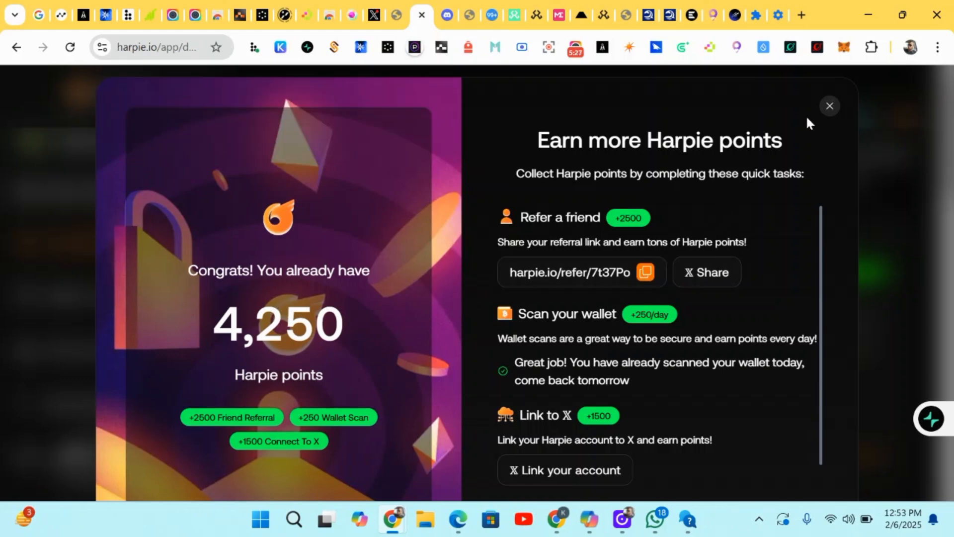
# Step: Close the points panel and scroll the Security Overview toward the Discord link
pyautogui.click(829, 105)
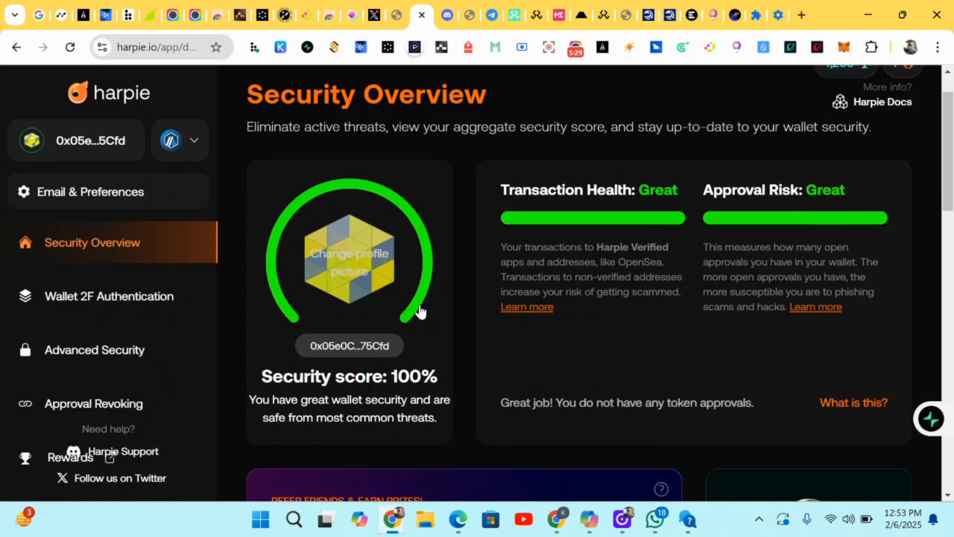
pyautogui.scroll(-3)
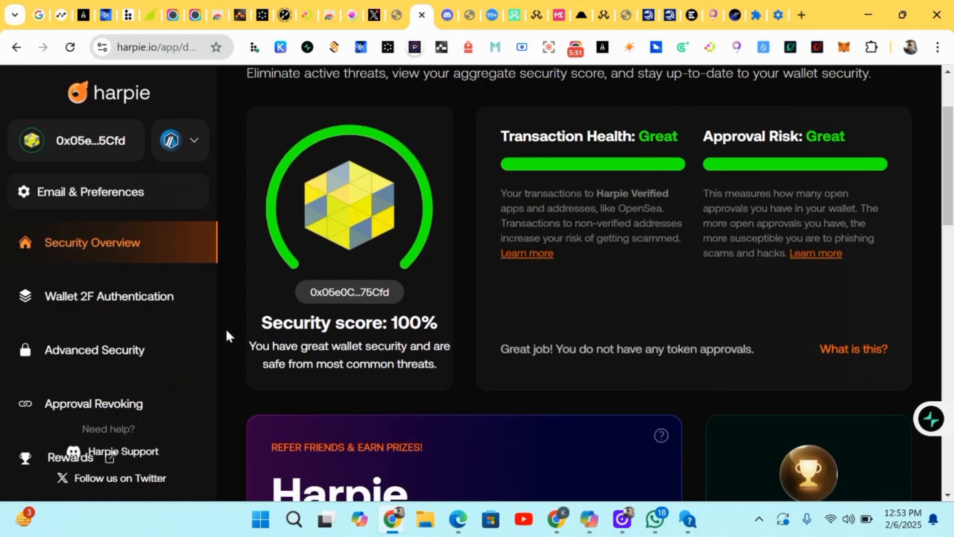
pyautogui.moveTo(352, 344)
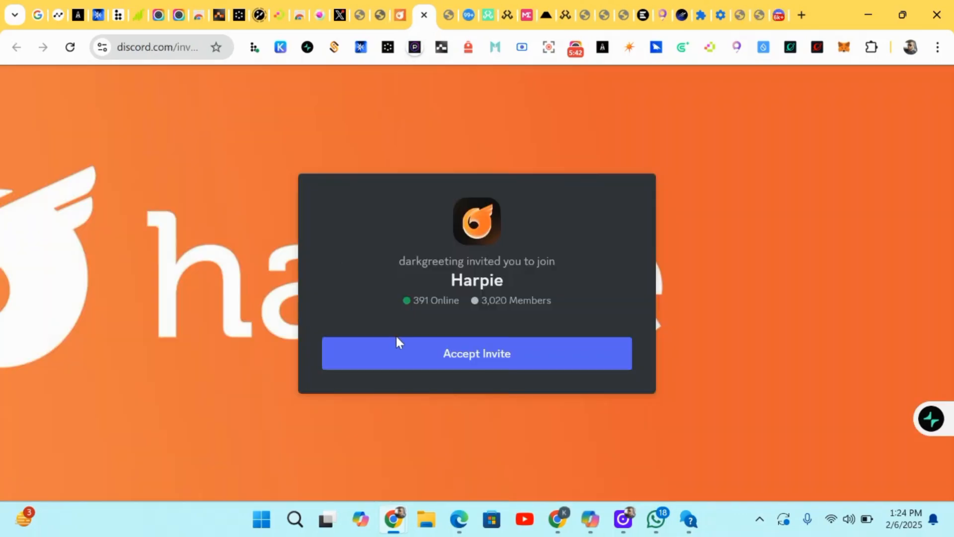
# Step: Accept the invite to join the Harpie Discord server
pyautogui.click(476, 353)
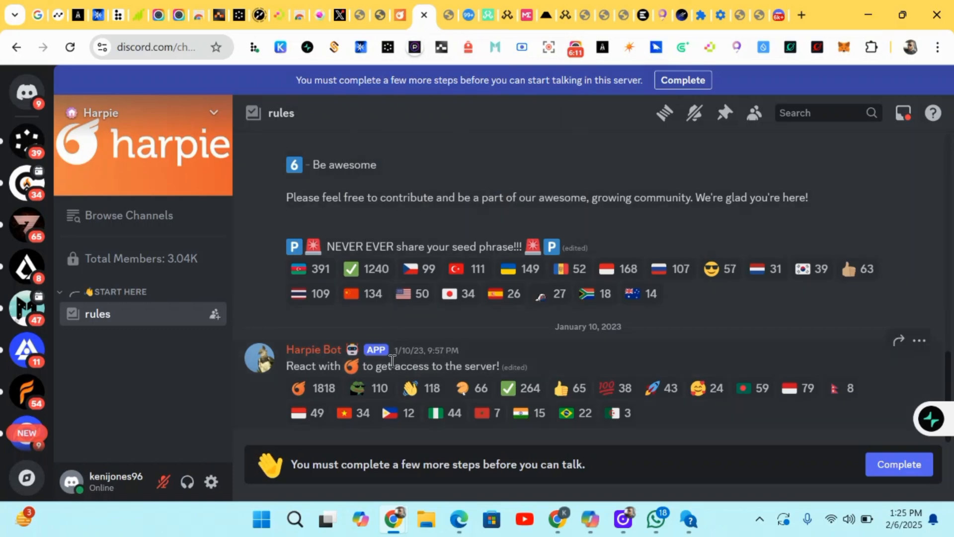
pyautogui.moveTo(445, 413)
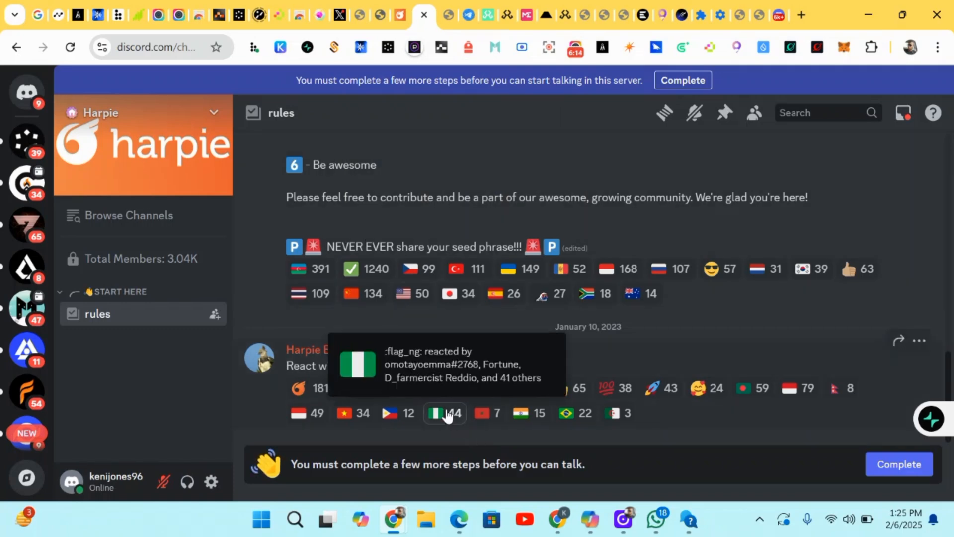
# Step: Read and agree to the Harpie server rules and submit the agreement
pyautogui.click(682, 80)
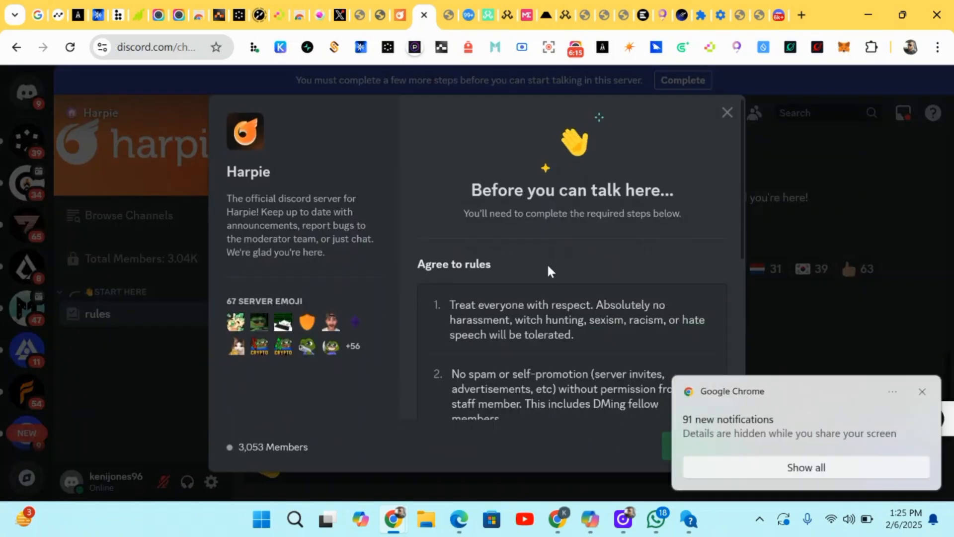
pyautogui.scroll(-3)
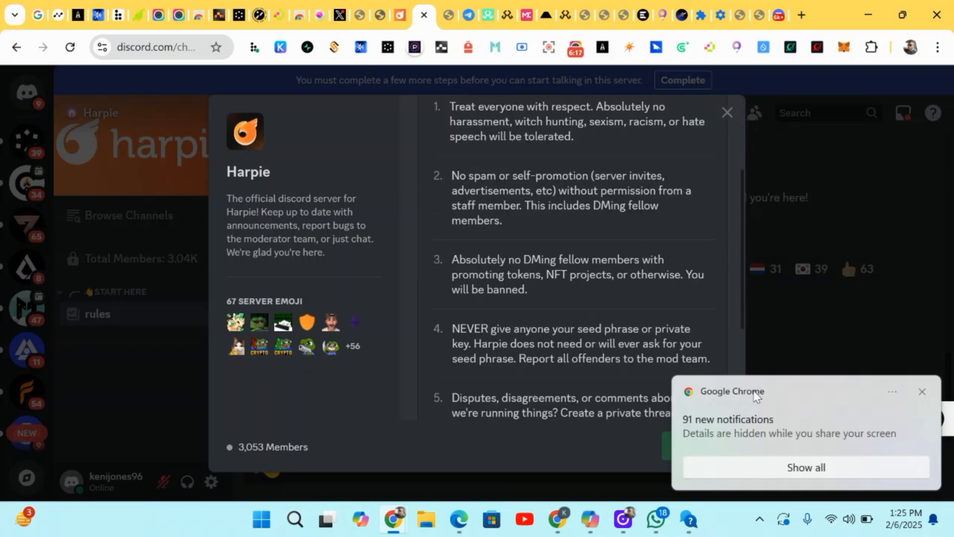
pyautogui.scroll(-3)
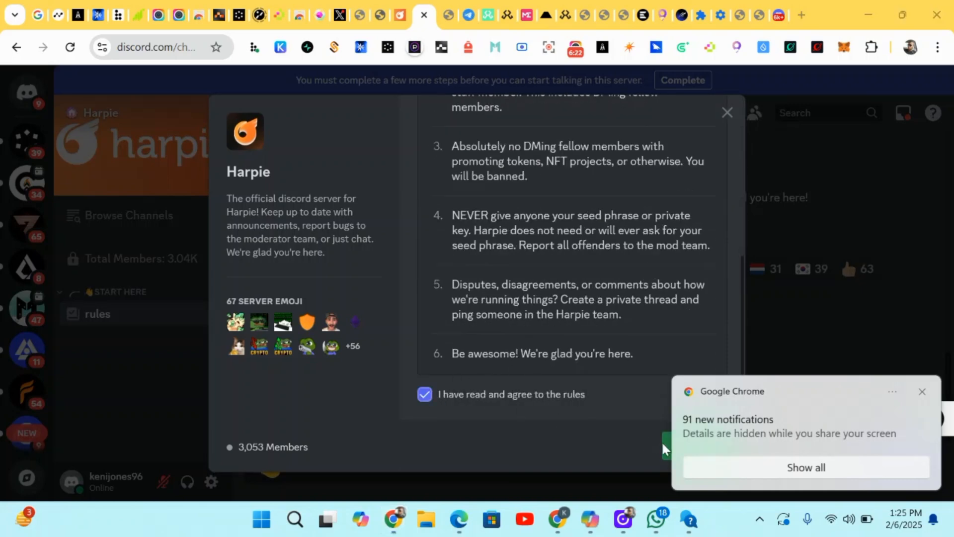
pyautogui.moveTo(894, 420)
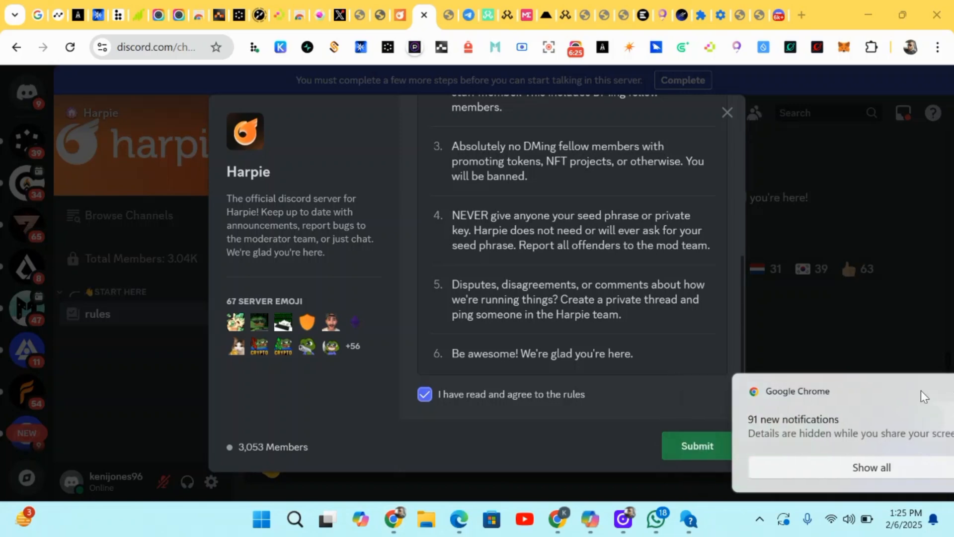
pyautogui.click(696, 445)
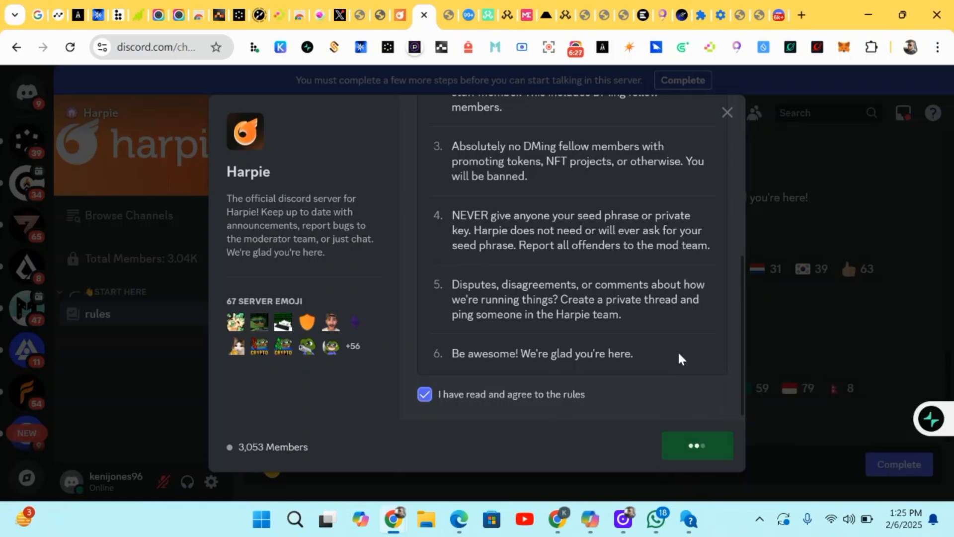
pyautogui.moveTo(459, 409)
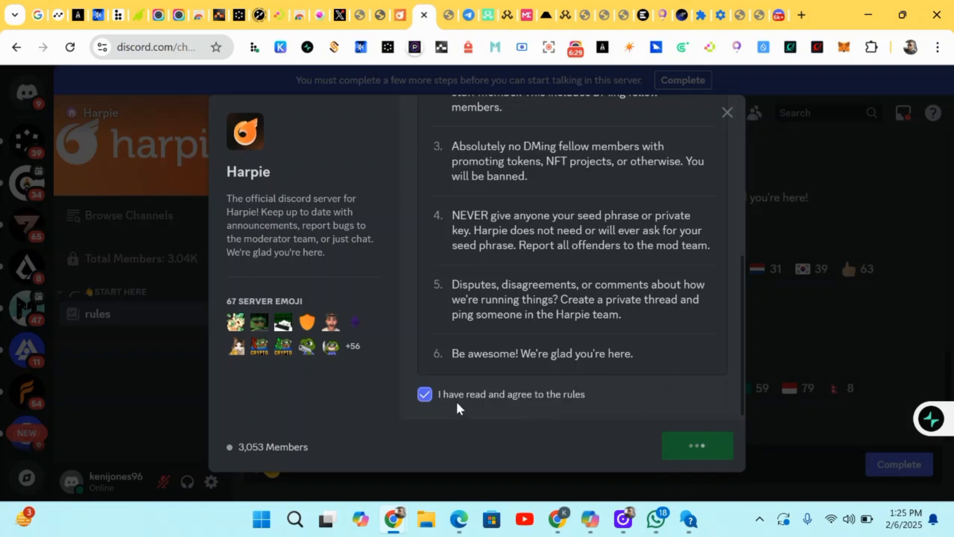
pyautogui.click(696, 445)
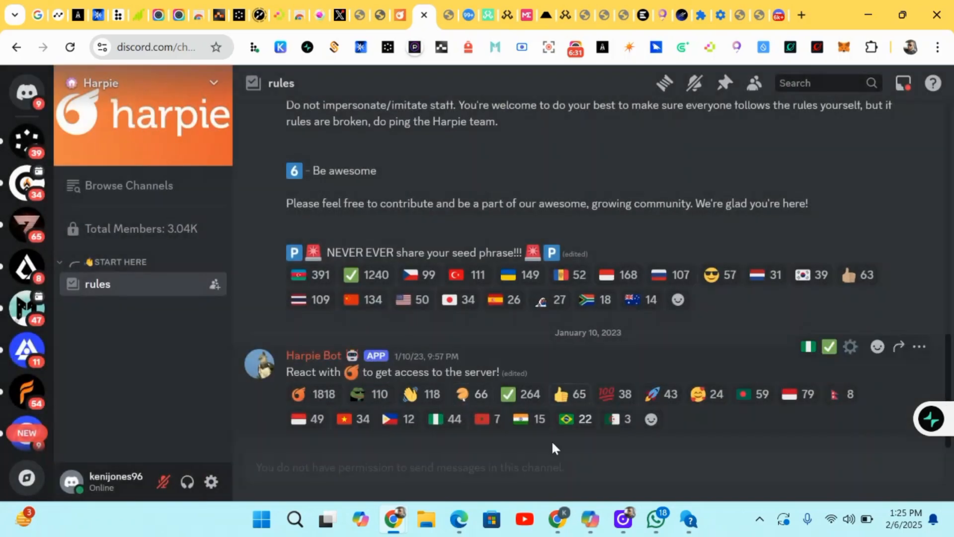
pyautogui.moveTo(446, 419)
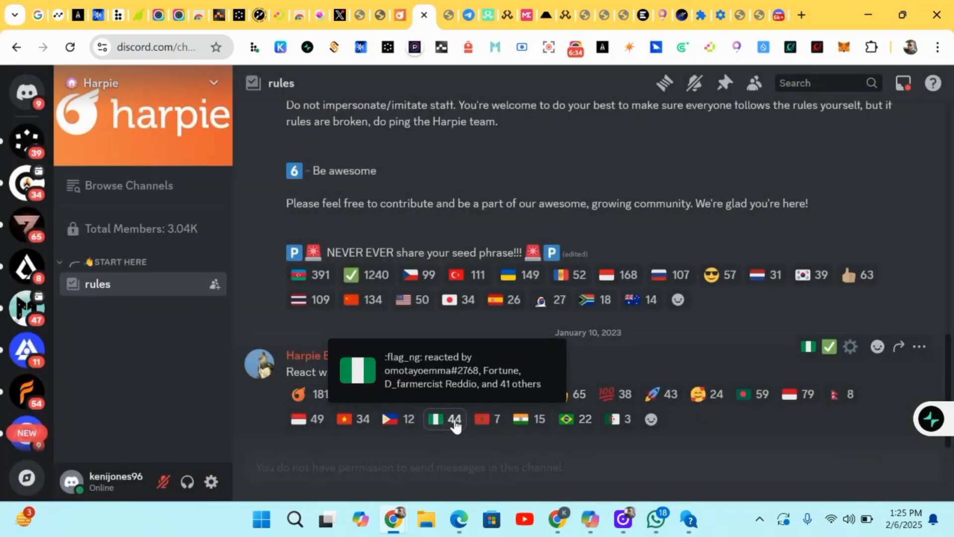
# Step: Add a Nigeria flag reaction to the Harpie Bot react-for-access message
pyautogui.click(445, 418)
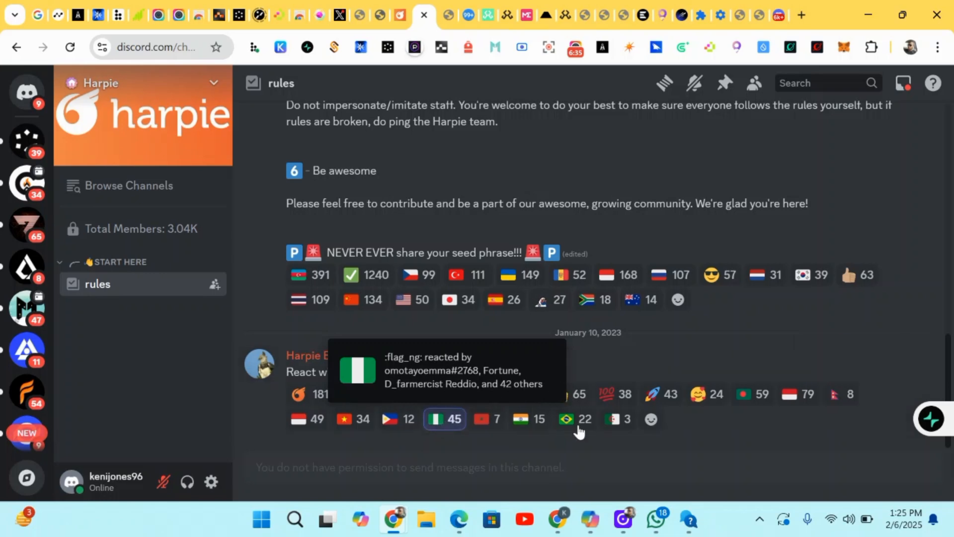
pyautogui.moveTo(566, 445)
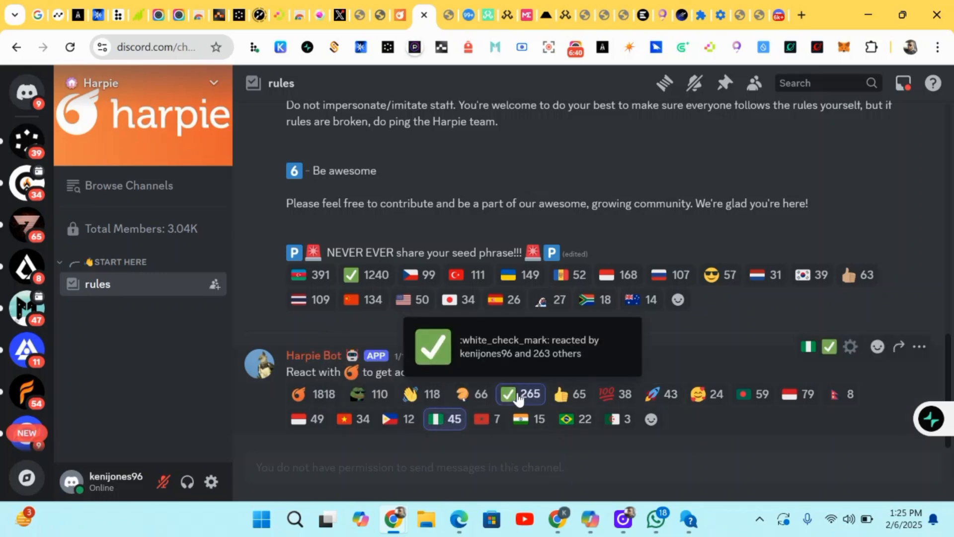
pyautogui.moveTo(620, 426)
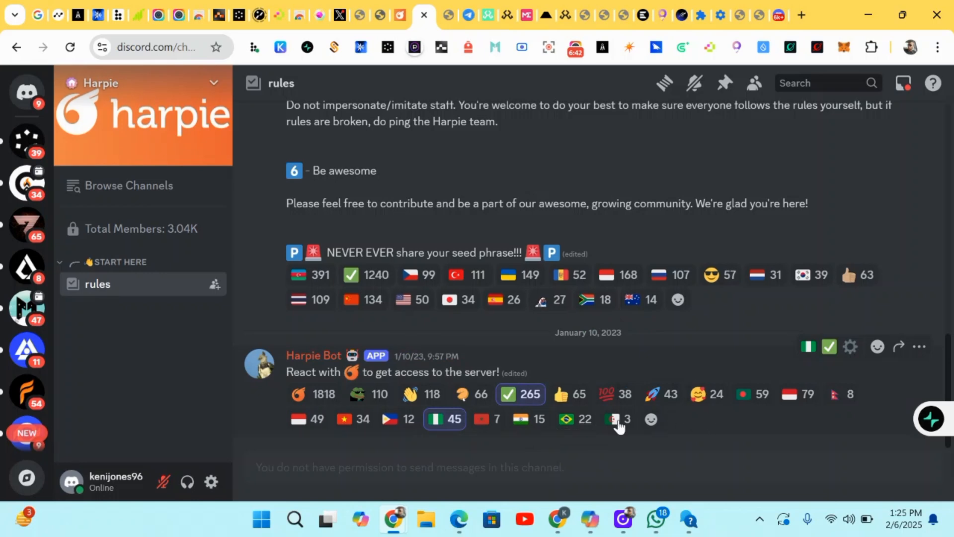
pyautogui.moveTo(650, 419)
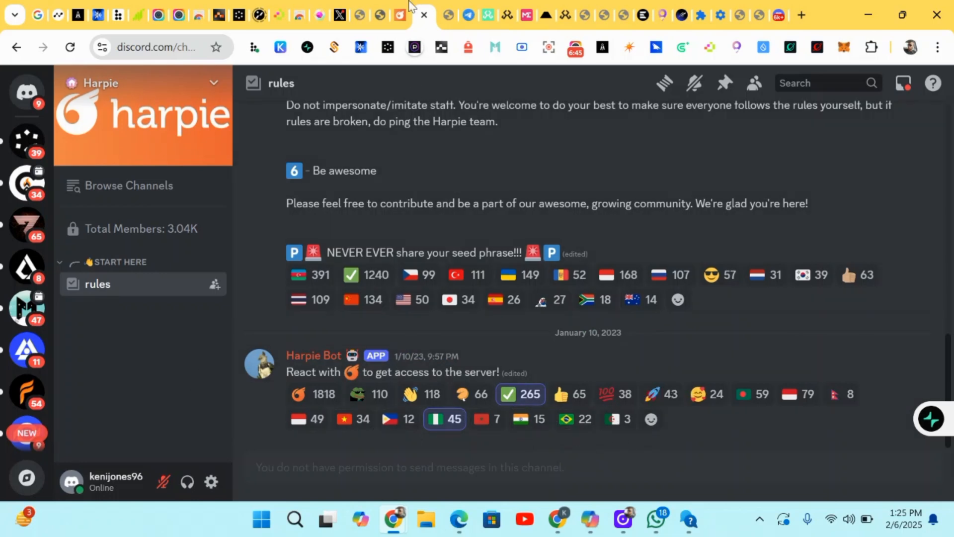
# Step: Return to the Harpie rewards page showing 4,450 points and close the earn-more overlay
pyautogui.click(428, 15)
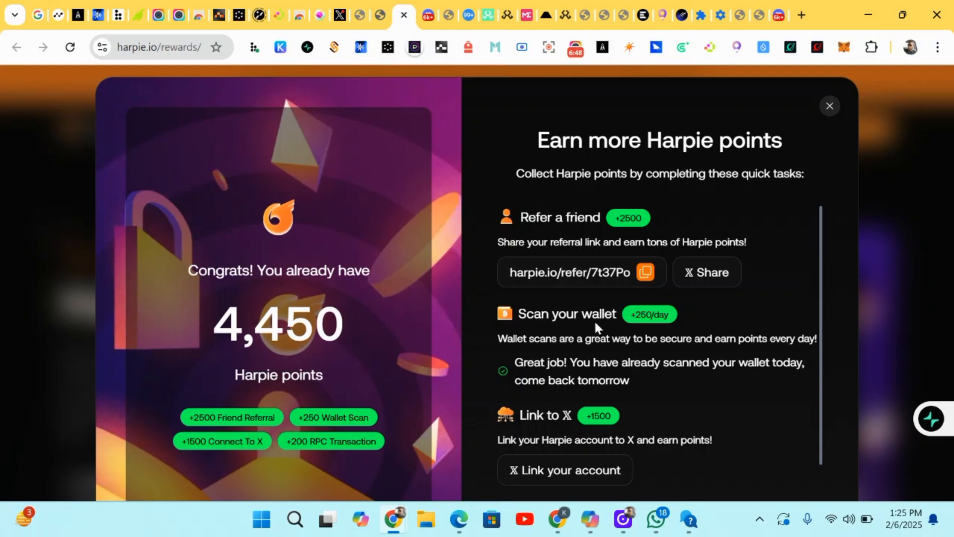
pyautogui.scroll(-3)
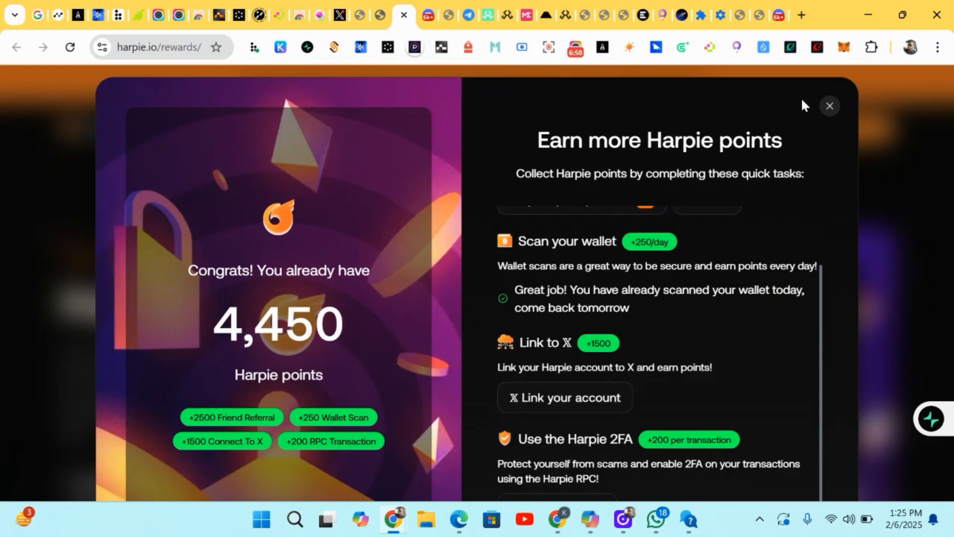
pyautogui.click(830, 105)
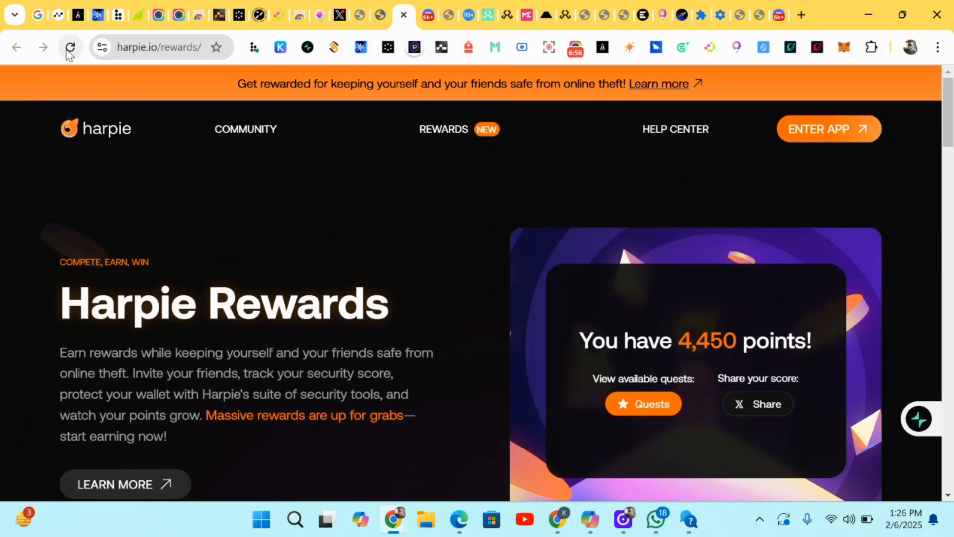
pyautogui.moveTo(364, 15)
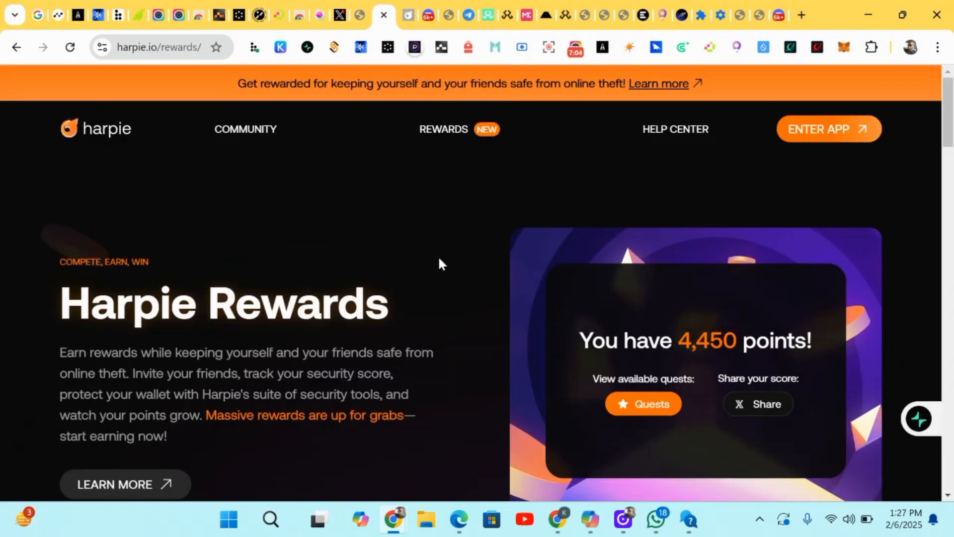
pyautogui.moveTo(612, 190)
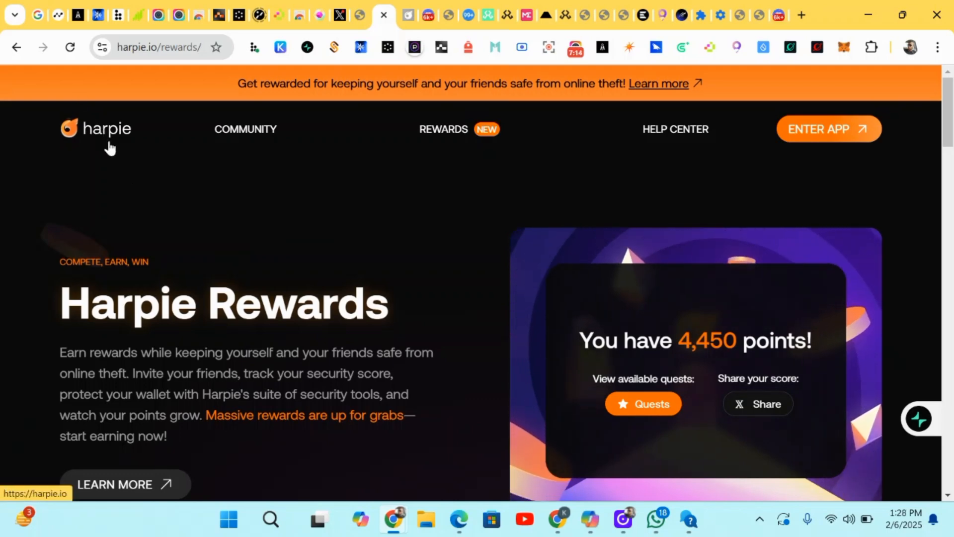
# Step: Enter the Harpie dashboard and scroll through Security Overview, Rewards, Action Center and Advanced Security
pyautogui.click(70, 48)
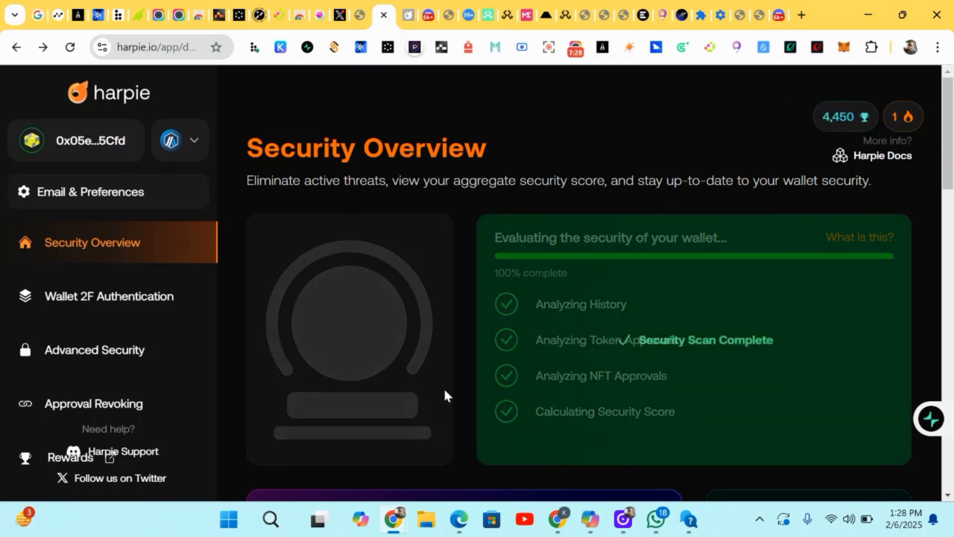
pyautogui.scroll(-3)
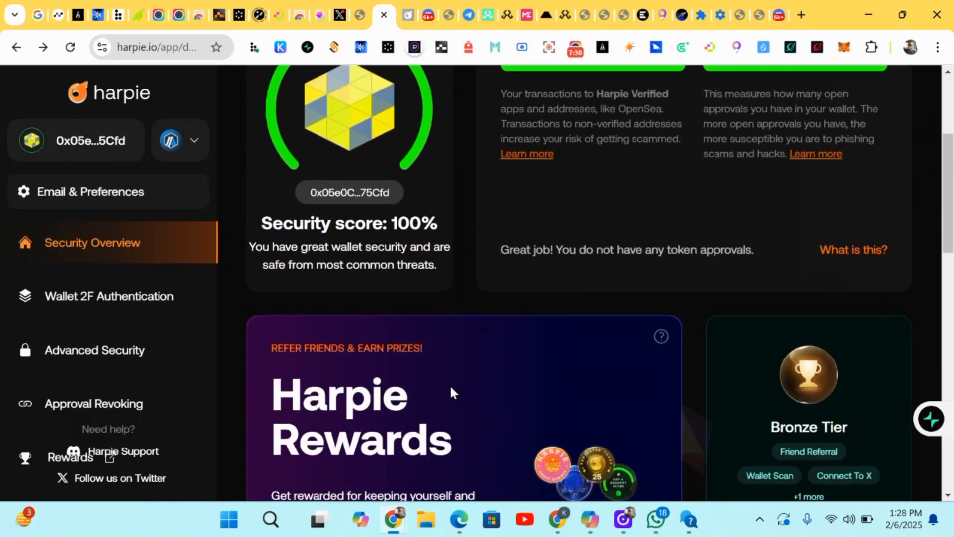
pyautogui.scroll(-3)
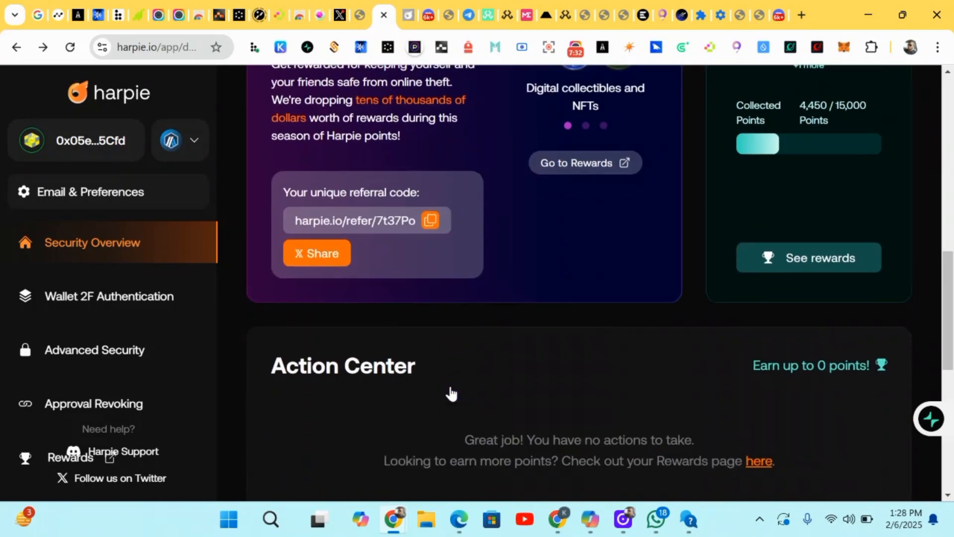
pyautogui.scroll(-3)
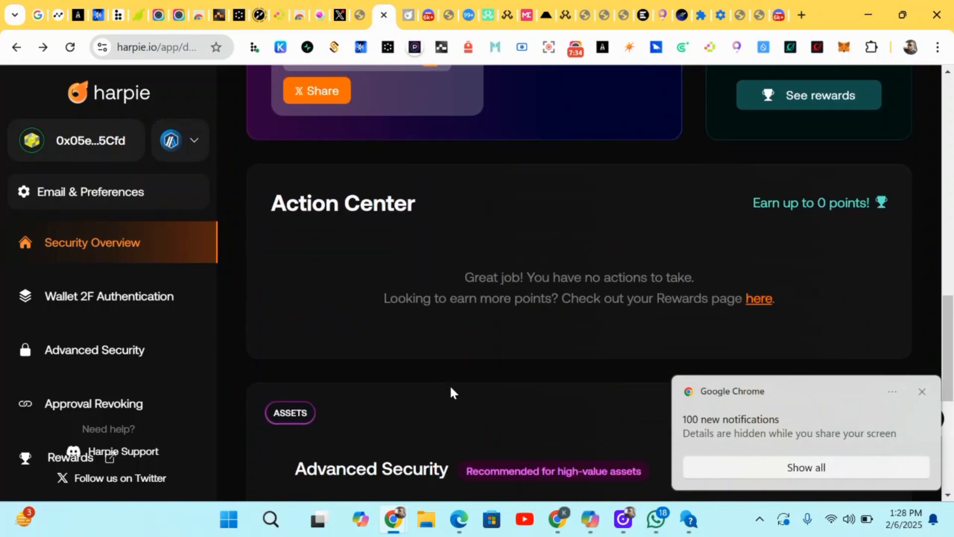
pyautogui.scroll(-3)
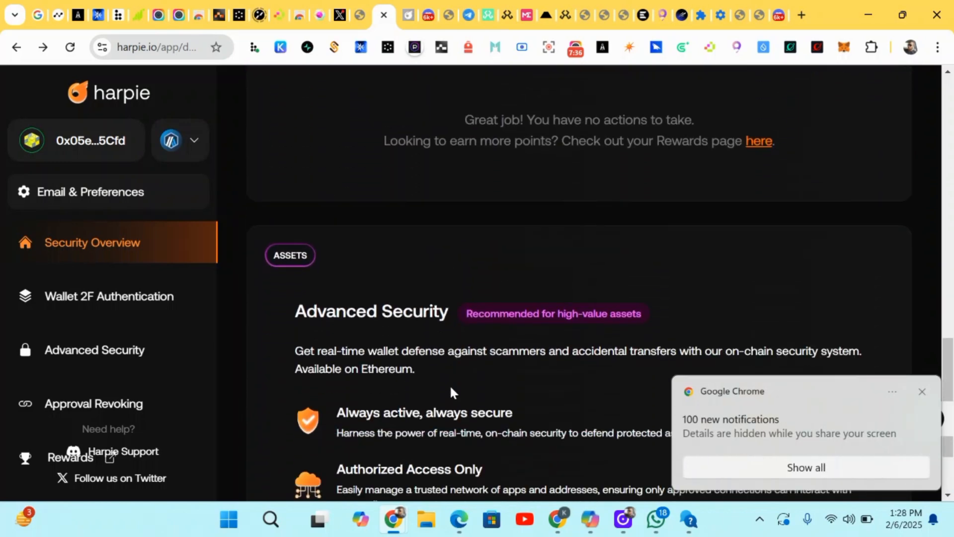
pyautogui.scroll(-3)
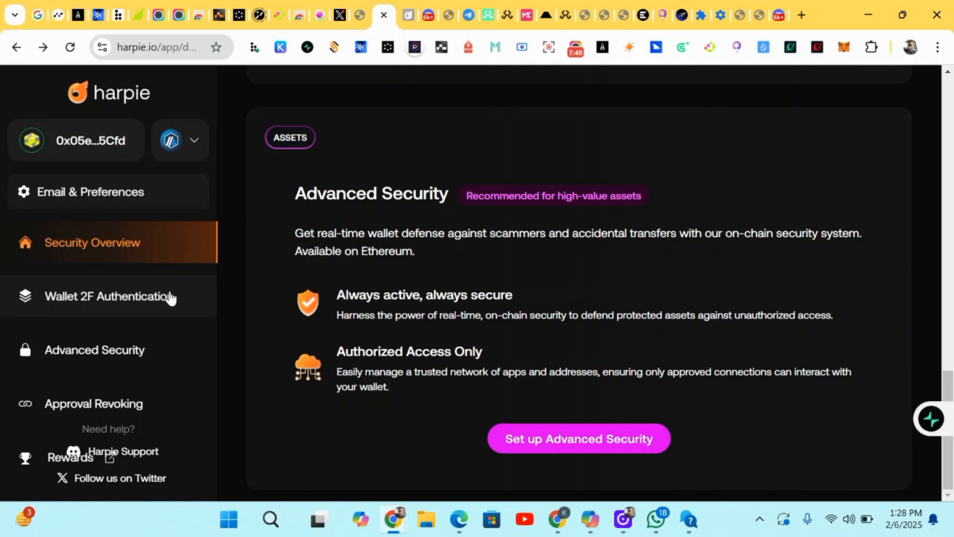
# Step: View the Wallet 2F Authentication page showing one protected transaction and Connected and Safe status
pyautogui.click(107, 296)
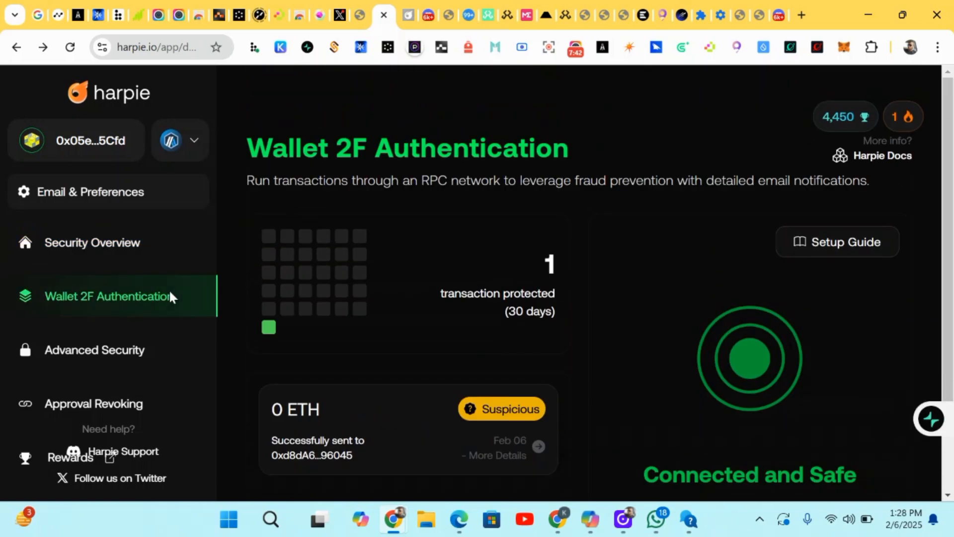
pyautogui.moveTo(651, 377)
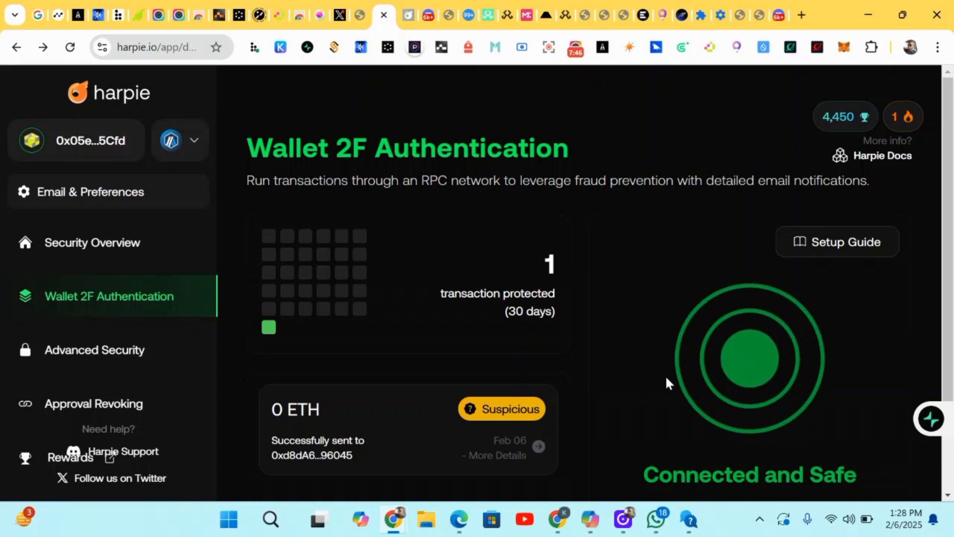
pyautogui.scroll(-3)
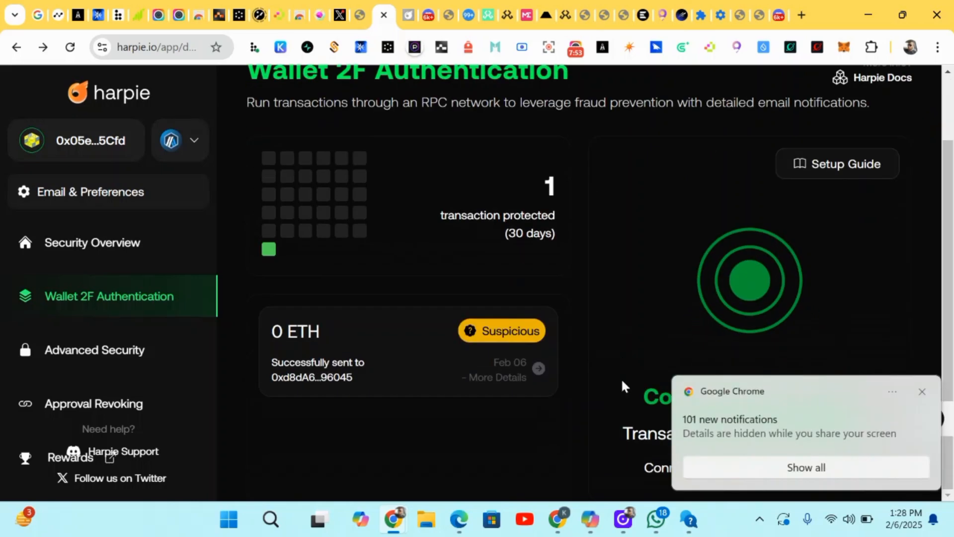